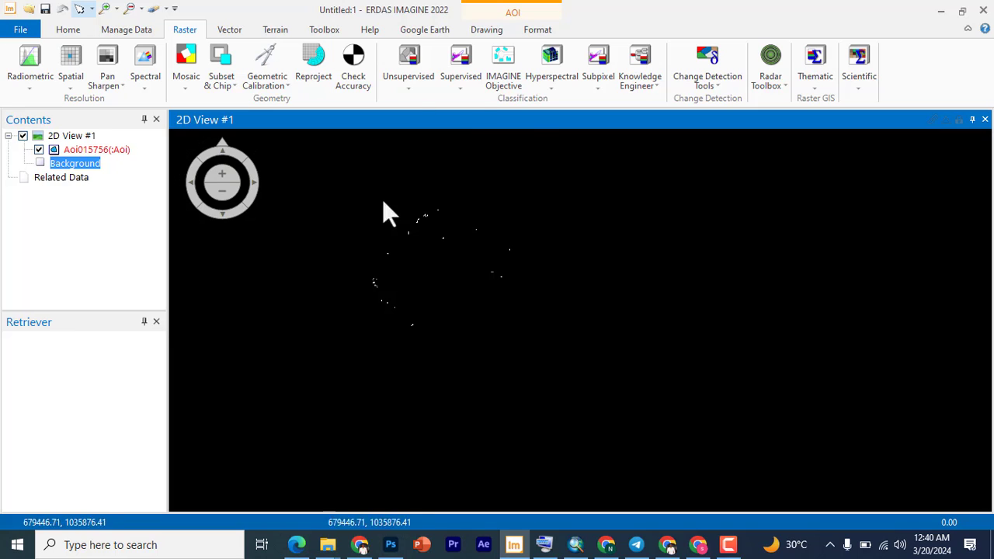
{"action": "mouse_move", "coordinate": [564, 383]}
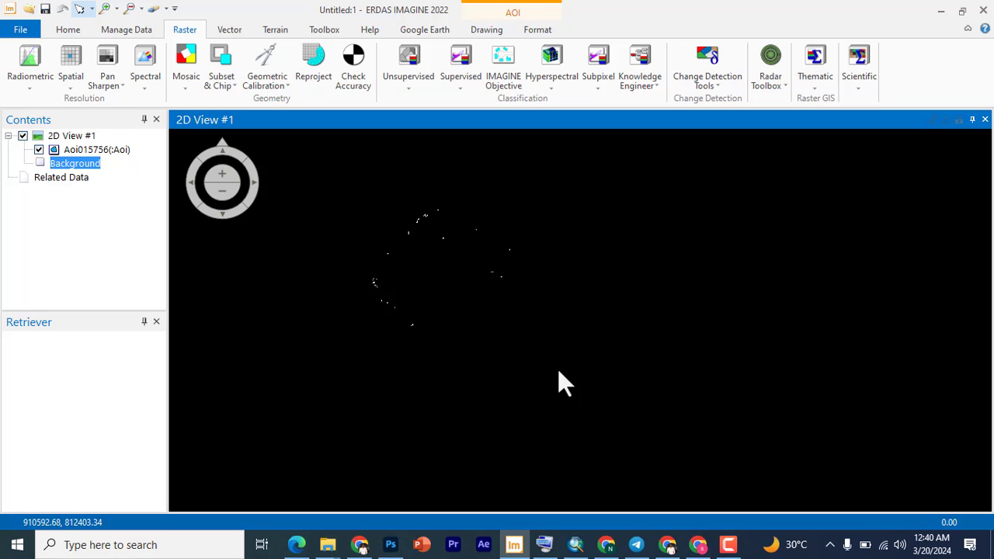
{"action": "mouse_move", "coordinate": [643, 303]}
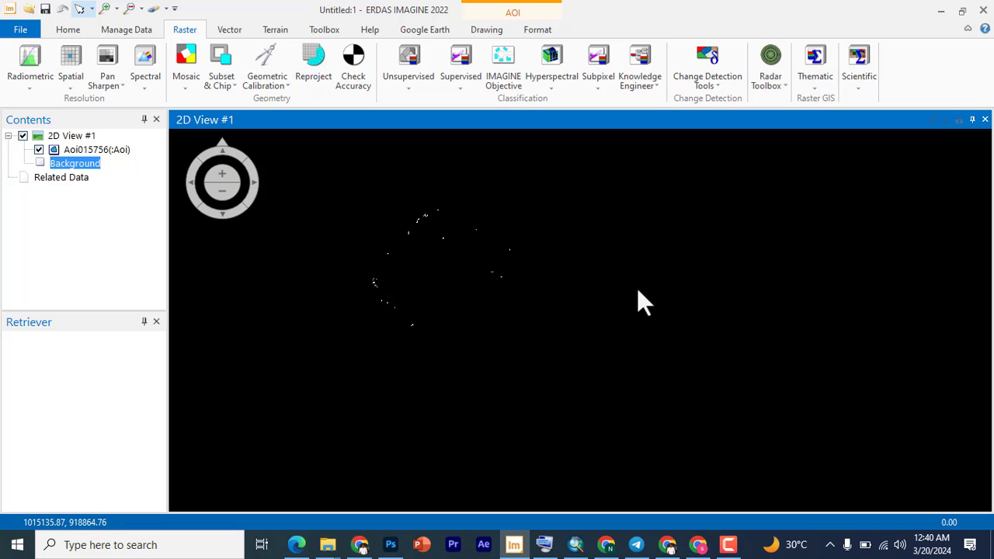
- Bring up the 2D View #1 context menu with its Open Raster Layer option
{"action": "right_click", "coordinate": [644, 303]}
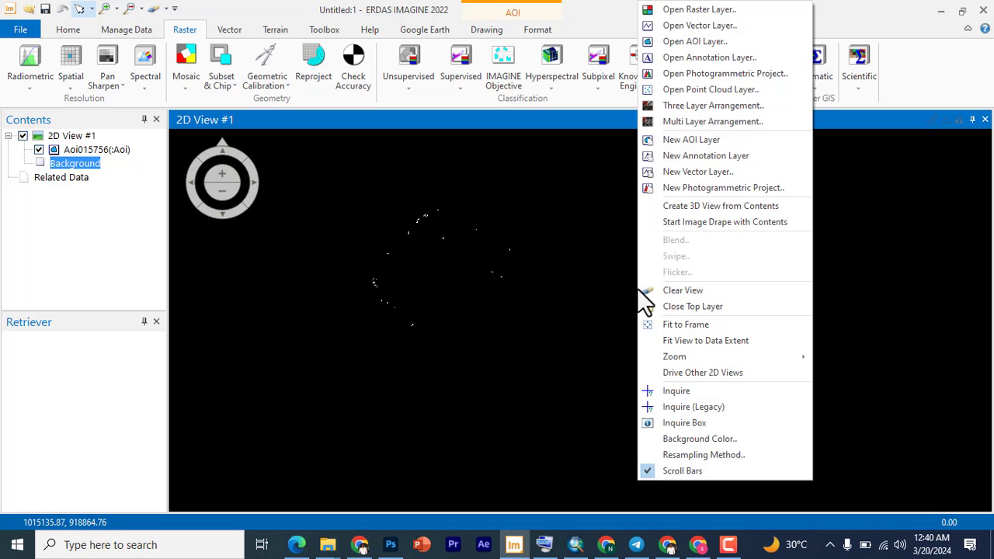
{"action": "mouse_move", "coordinate": [699, 8]}
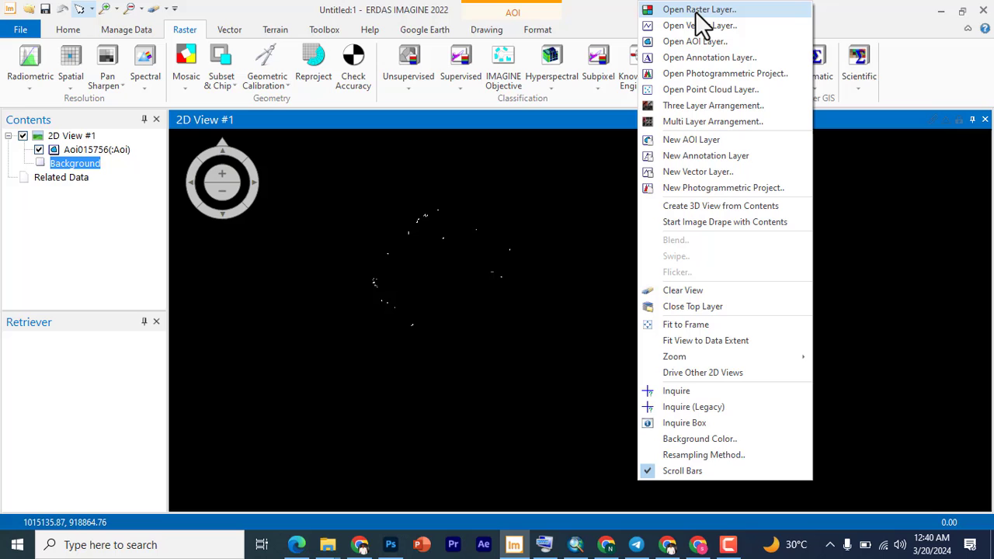
{"action": "mouse_move", "coordinate": [694, 41]}
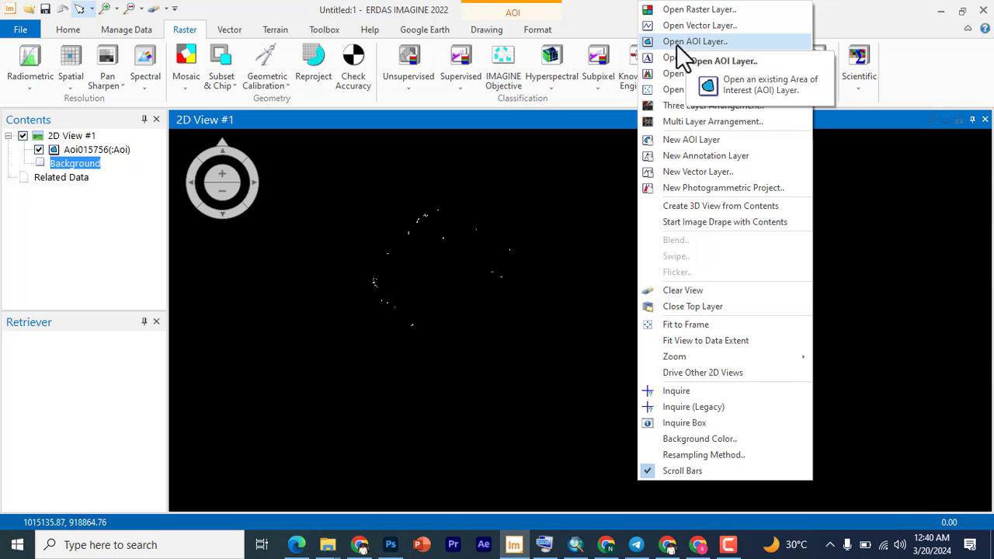
{"action": "mouse_move", "coordinate": [667, 116]}
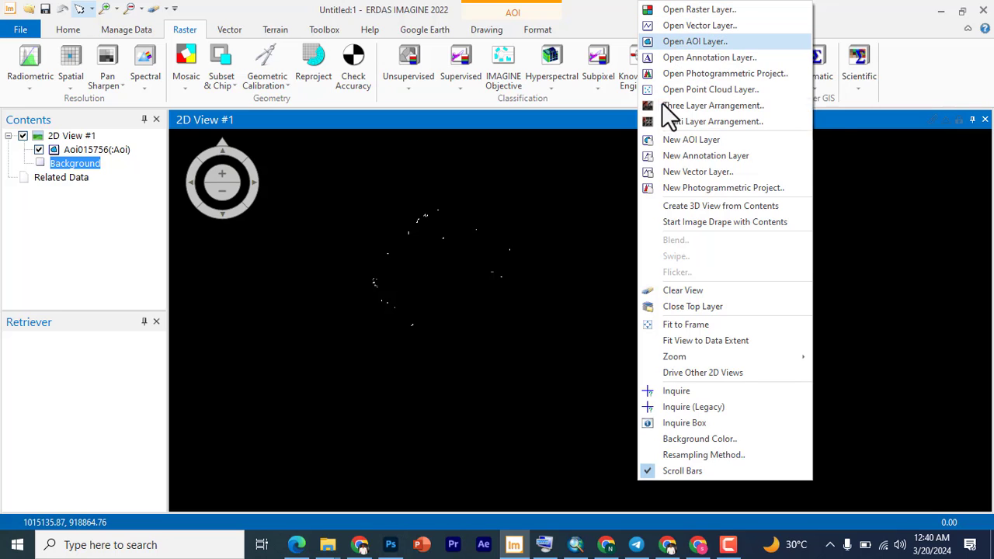
{"action": "mouse_move", "coordinate": [694, 41]}
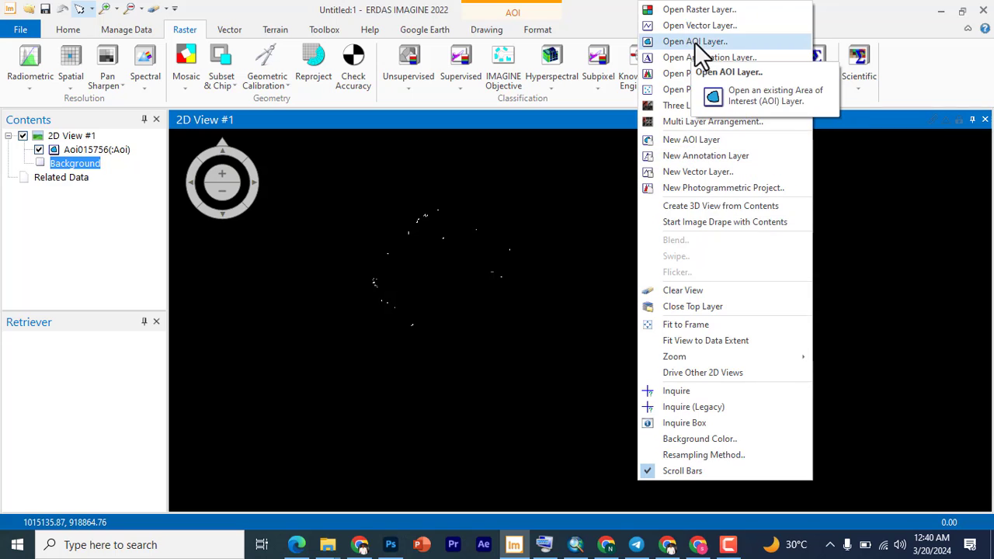
{"action": "mouse_move", "coordinate": [699, 25]}
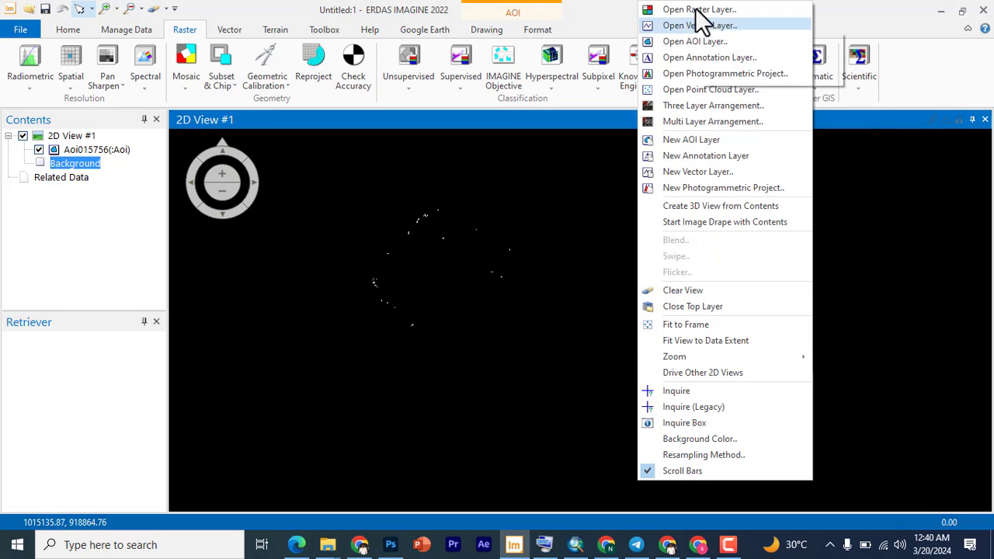
{"action": "mouse_move", "coordinate": [703, 267]}
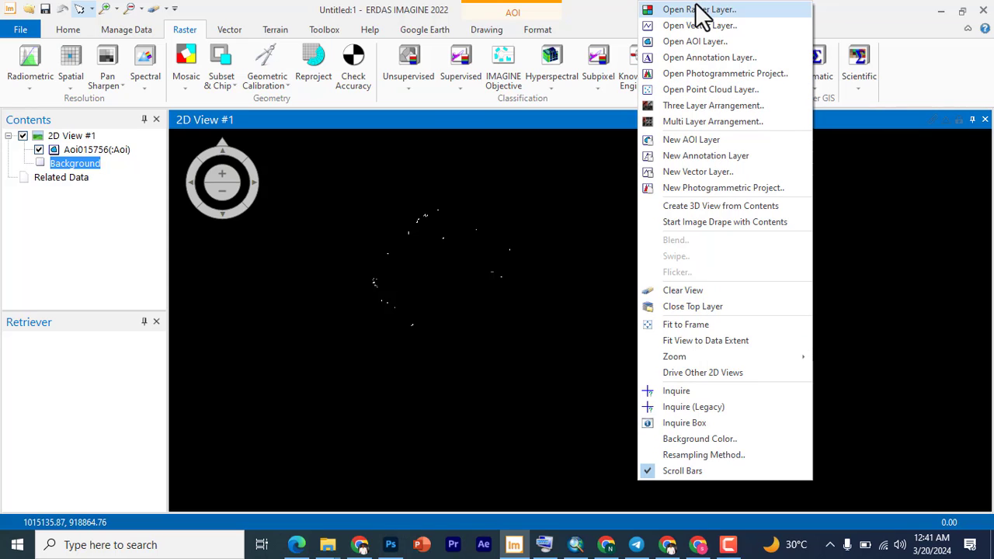
{"action": "mouse_move", "coordinate": [699, 8]}
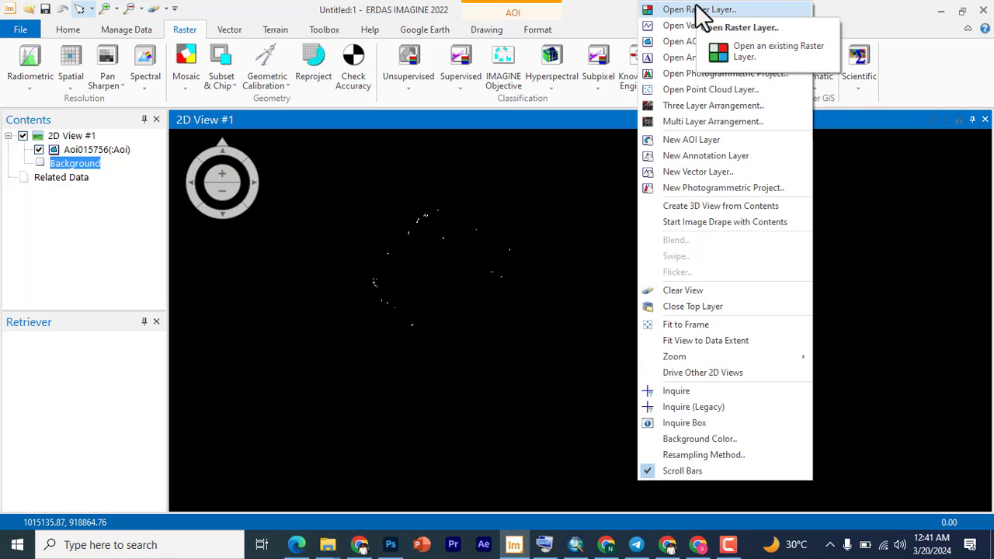
{"action": "mouse_move", "coordinate": [697, 25]}
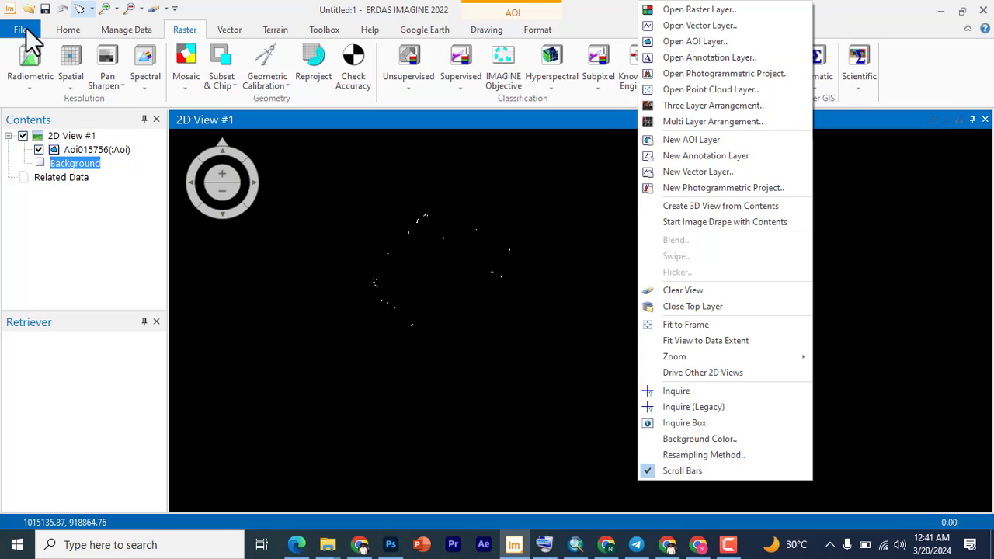
{"action": "mouse_move", "coordinate": [439, 62]}
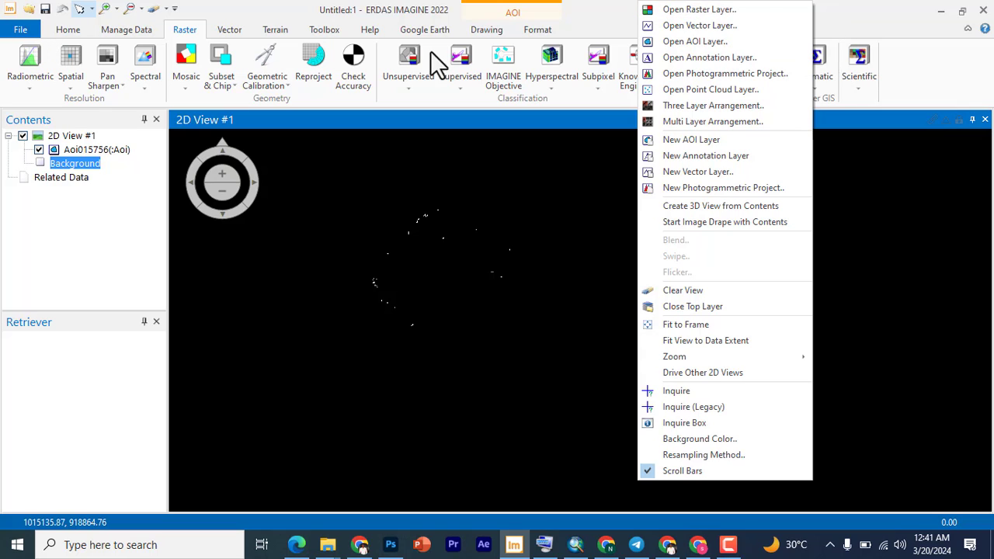
{"action": "mouse_move", "coordinate": [699, 8]}
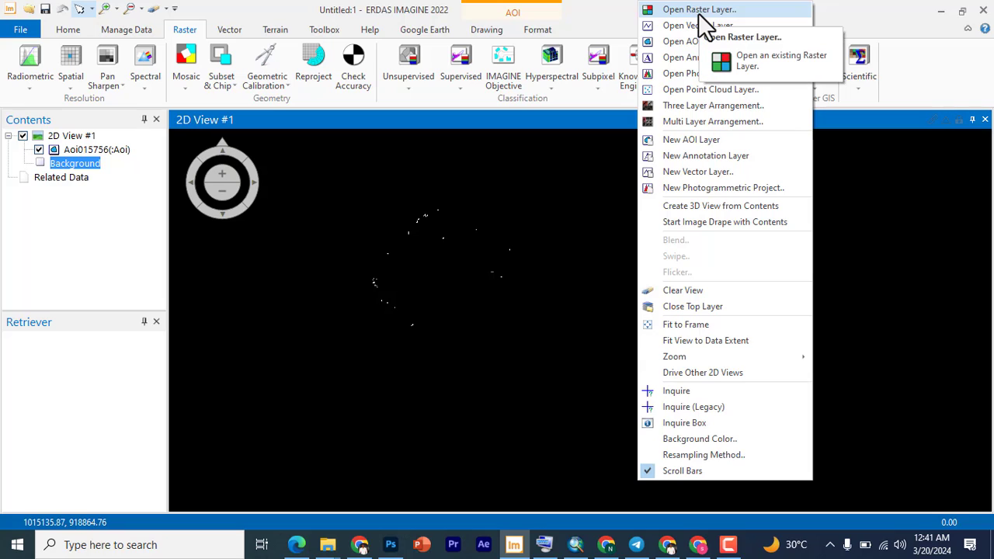
{"action": "mouse_move", "coordinate": [699, 27]}
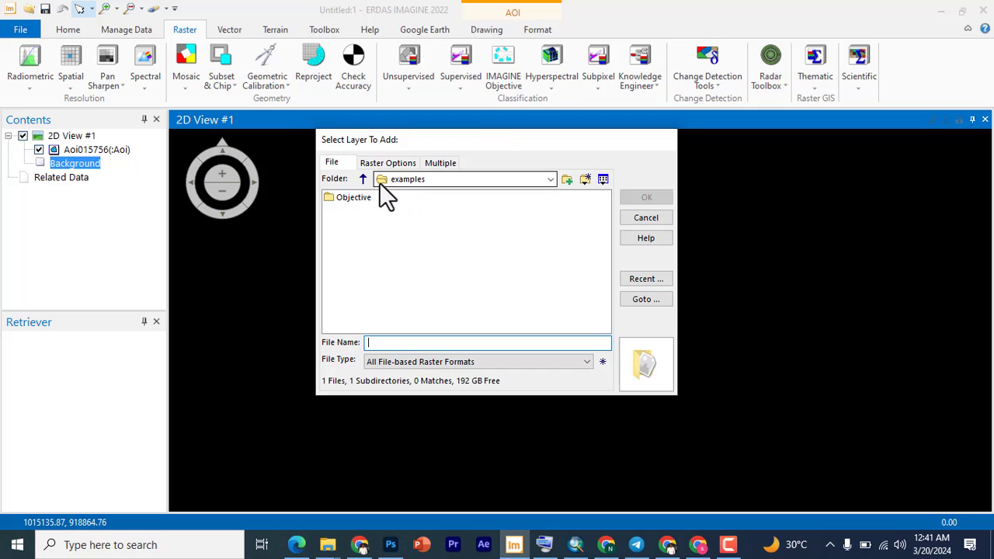
- Add C:\wrk\yusuf\subset\2024.tif to the 2D view
{"action": "left_click", "coordinate": [362, 179]}
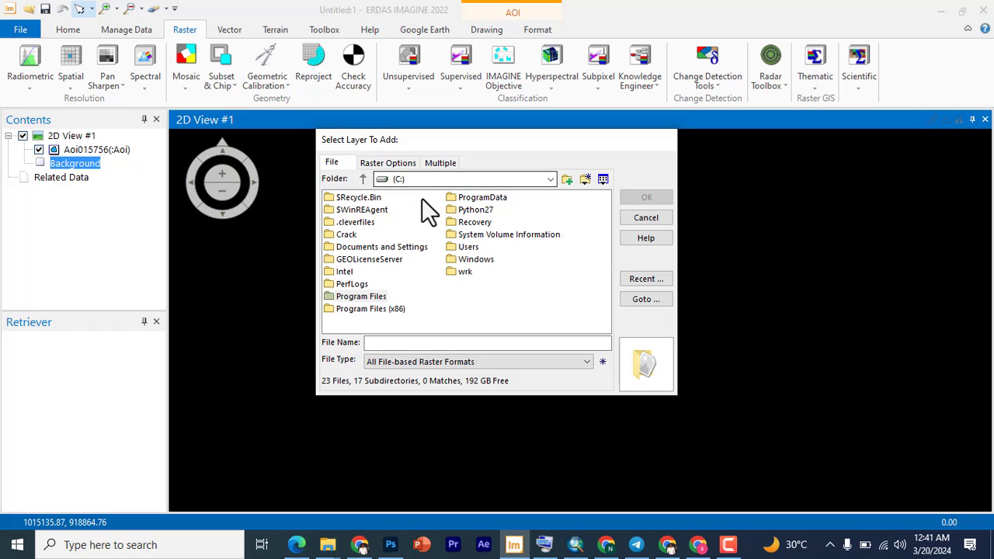
{"action": "mouse_move", "coordinate": [469, 287]}
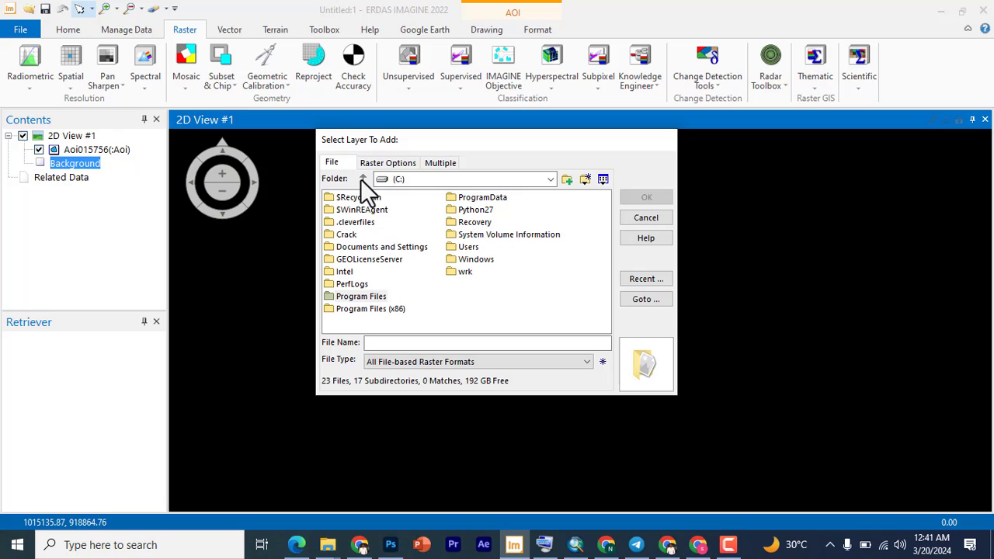
{"action": "mouse_move", "coordinate": [477, 221]}
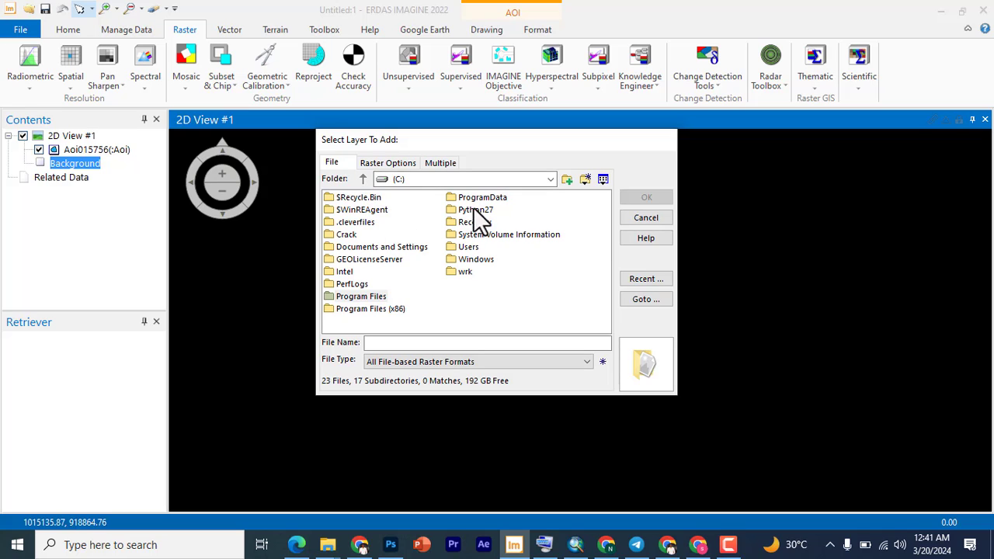
{"action": "mouse_move", "coordinate": [478, 286]}
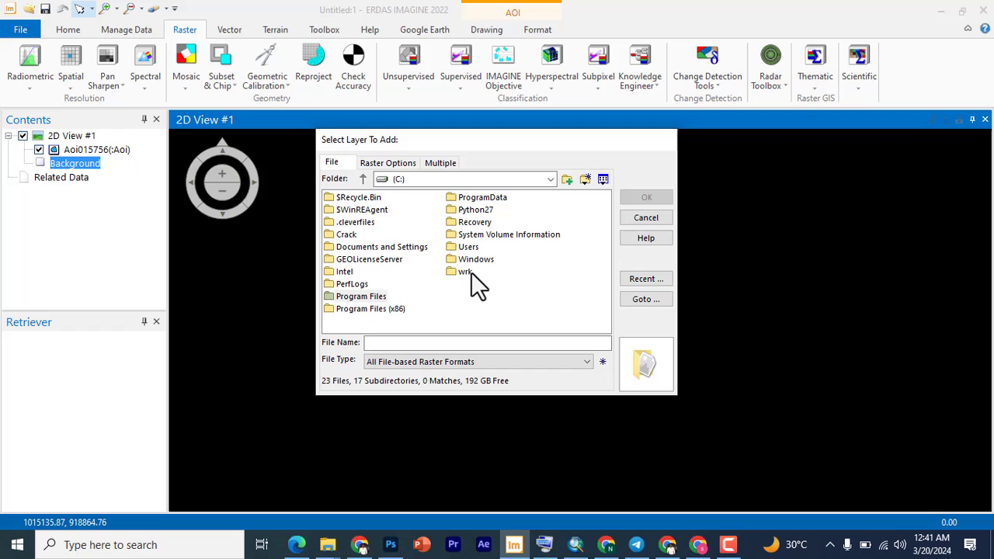
{"action": "double_click", "coordinate": [466, 271]}
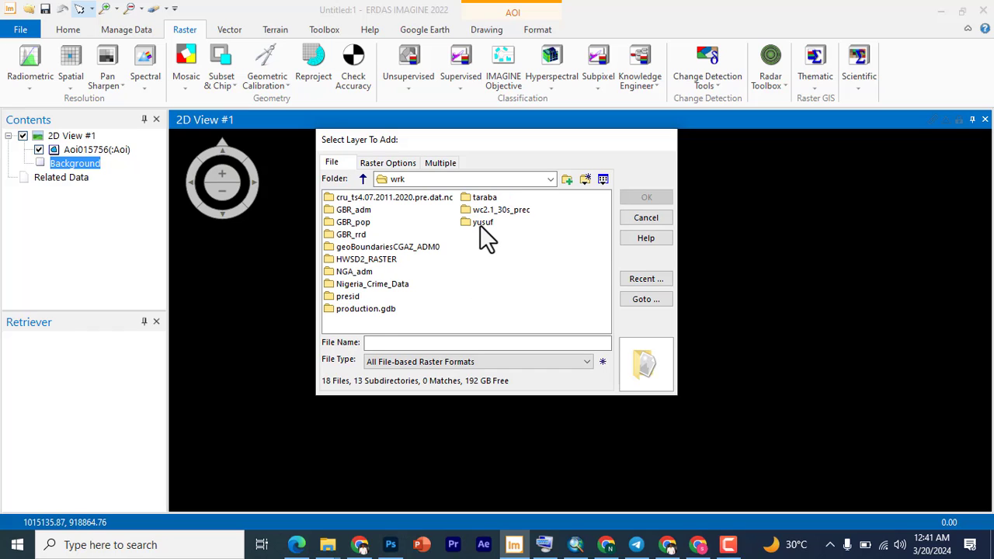
{"action": "double_click", "coordinate": [482, 222]}
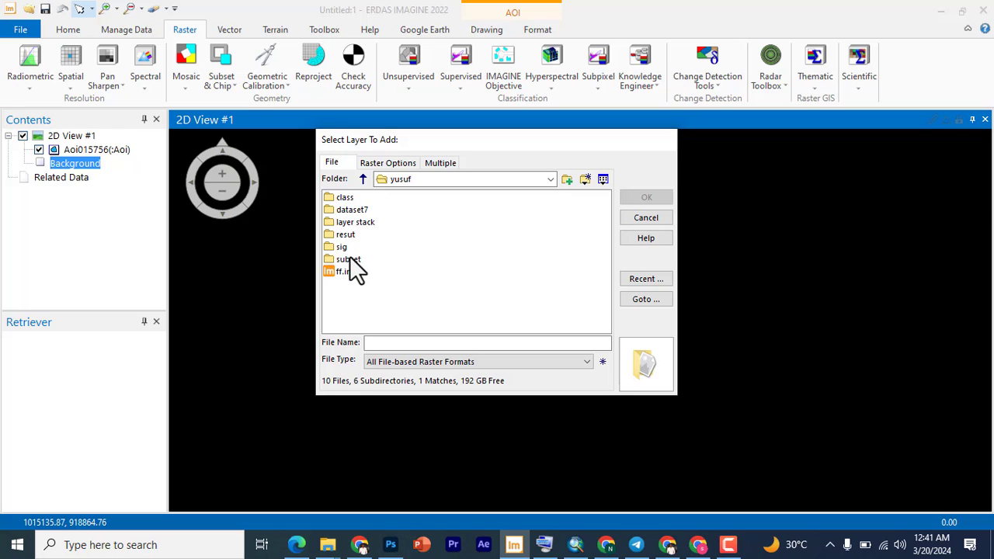
{"action": "double_click", "coordinate": [348, 259]}
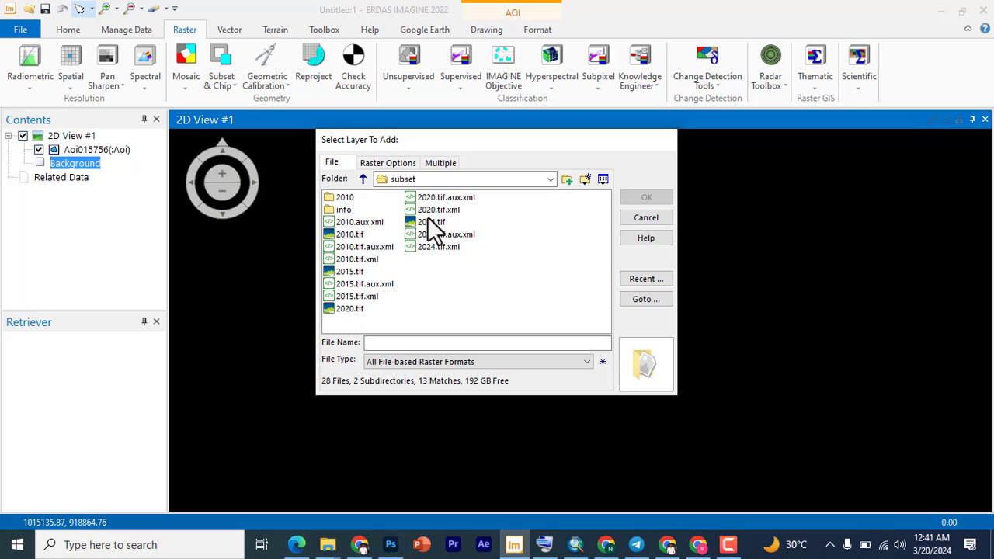
{"action": "left_click", "coordinate": [433, 221]}
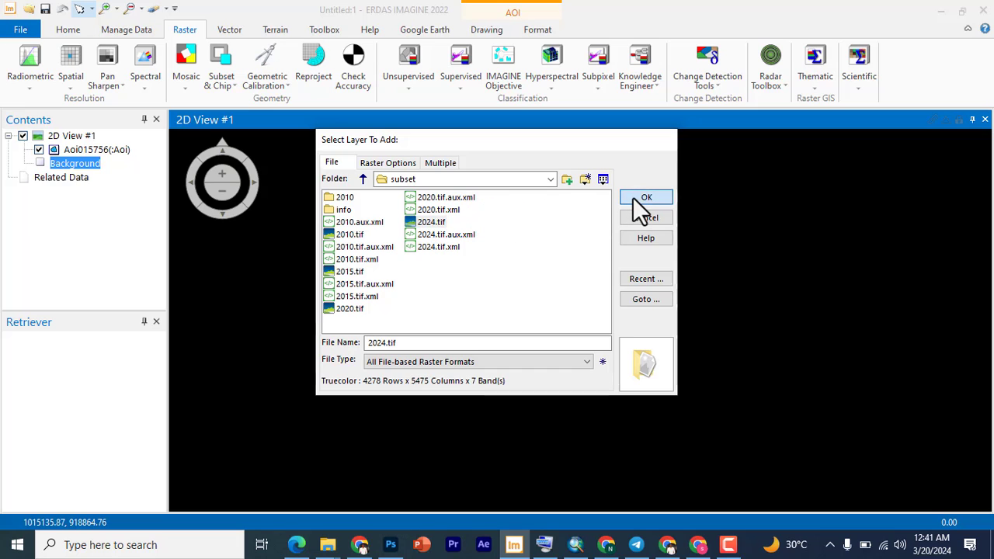
{"action": "left_click", "coordinate": [645, 197]}
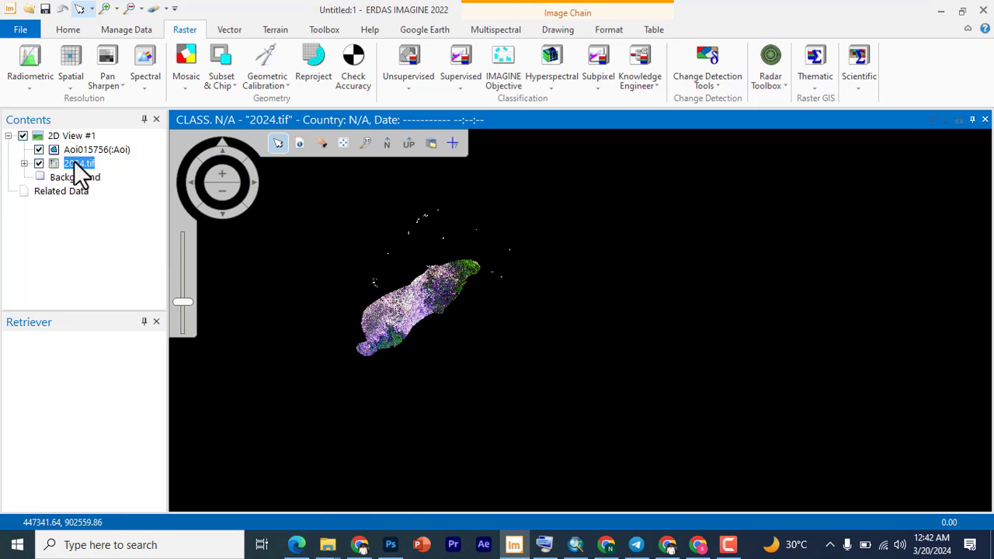
- Fit the 2024.tif layer to the 2D view window
{"action": "right_click", "coordinate": [78, 164]}
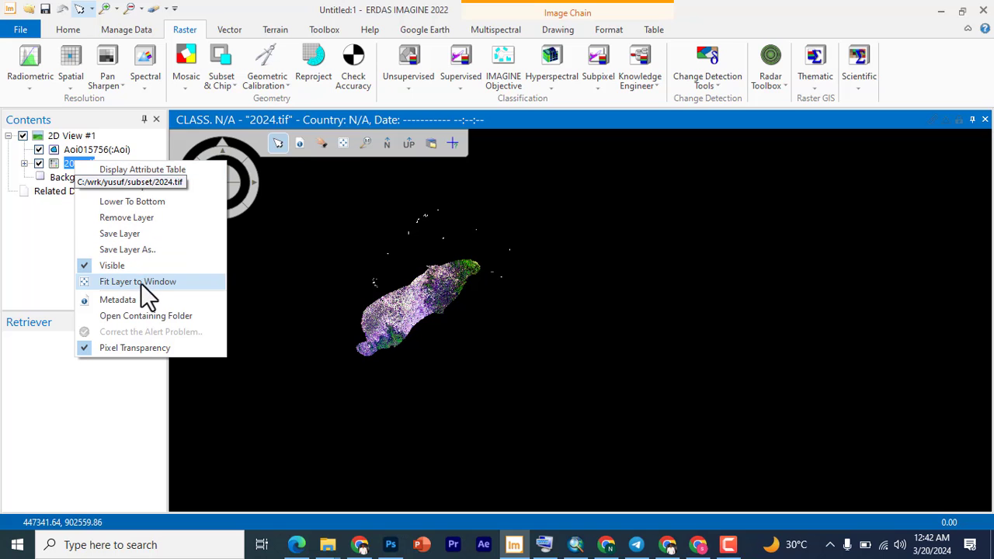
{"action": "left_click", "coordinate": [138, 281]}
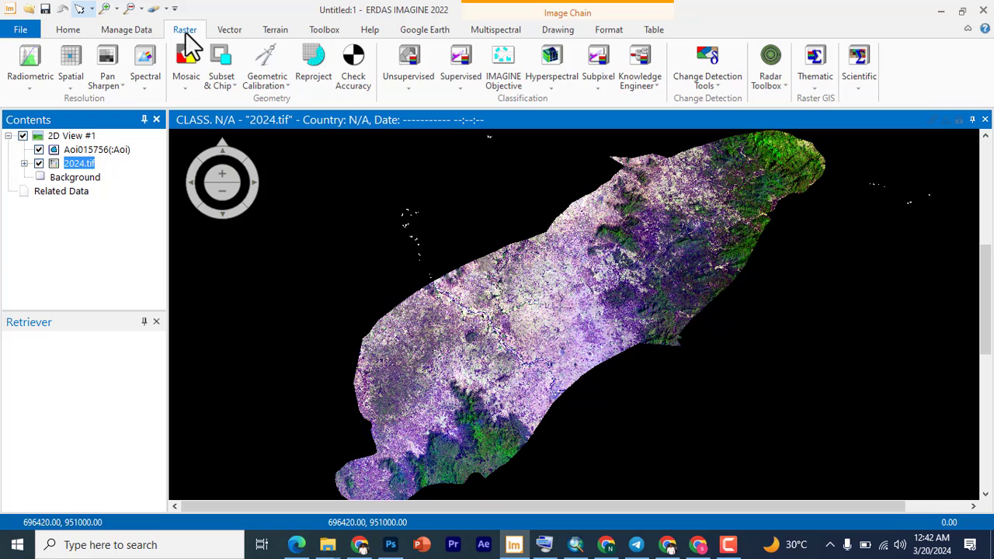
- Search the Help tab commands for 'ndvi'
{"action": "left_click", "coordinate": [369, 30]}
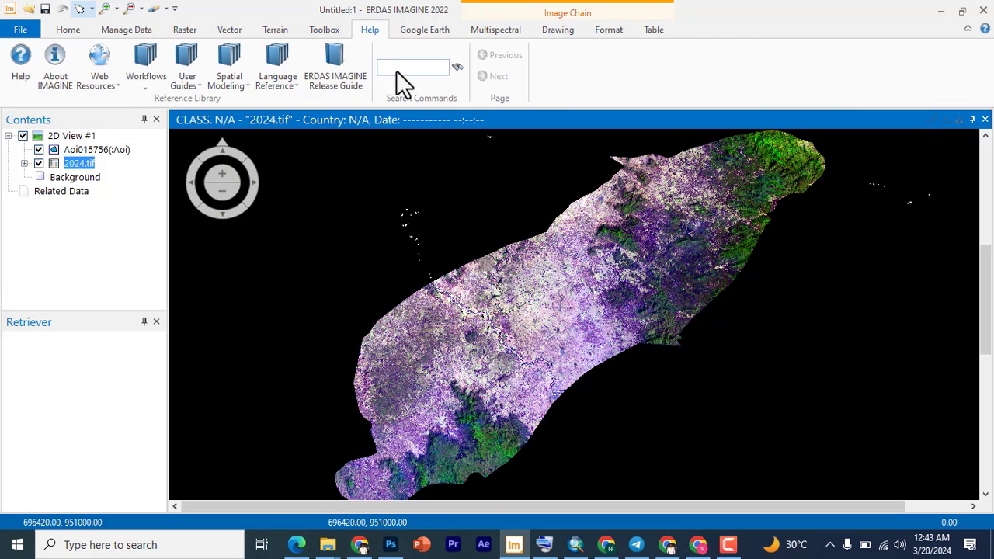
{"action": "type", "text": "ndvi"}
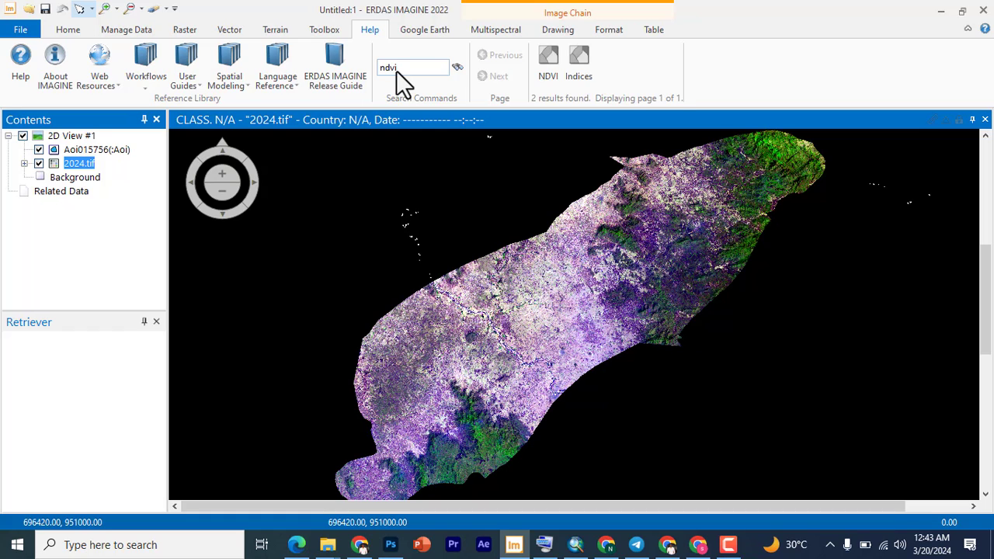
{"action": "mouse_move", "coordinate": [579, 62]}
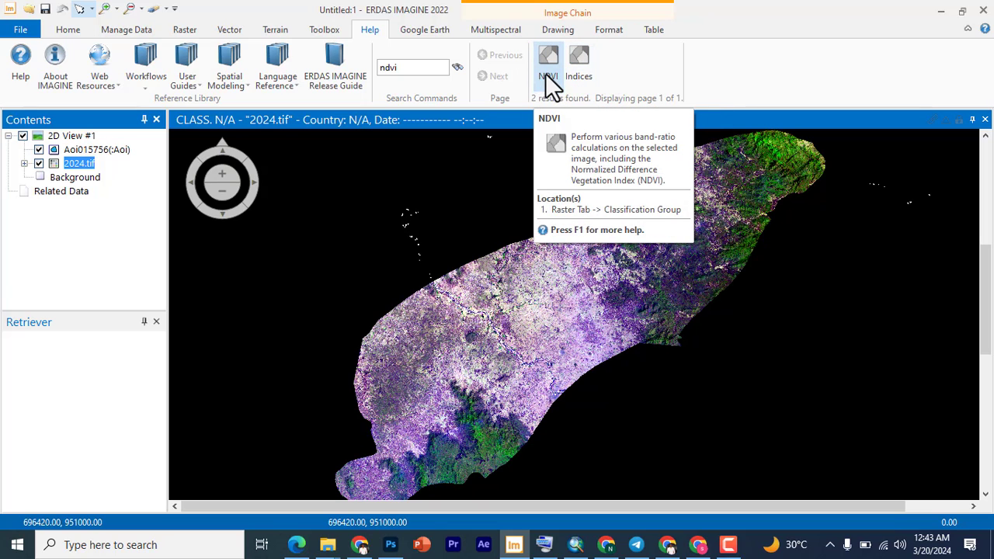
{"action": "mouse_move", "coordinate": [578, 58]}
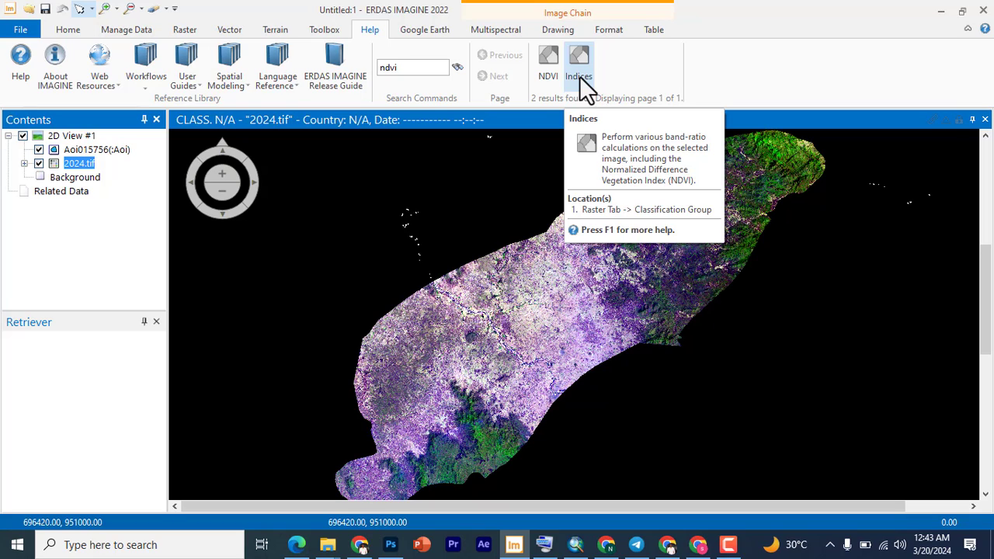
{"action": "mouse_move", "coordinate": [548, 58]}
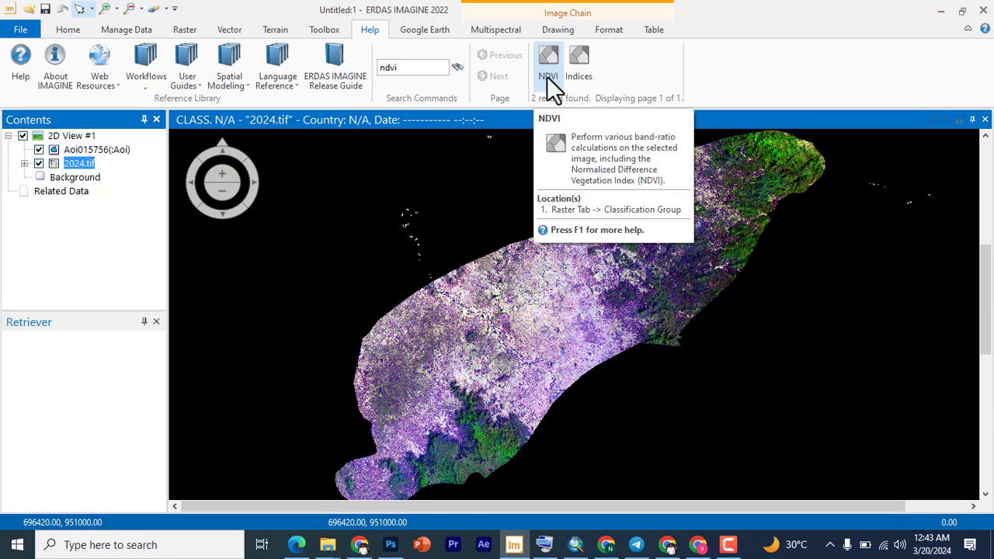
{"action": "mouse_move", "coordinate": [559, 90]}
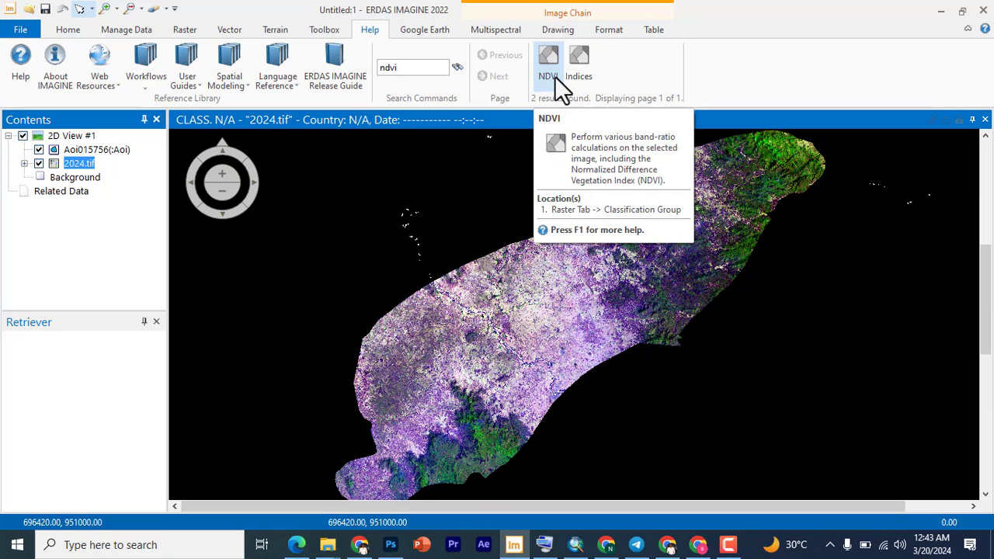
{"action": "mouse_move", "coordinate": [579, 62]}
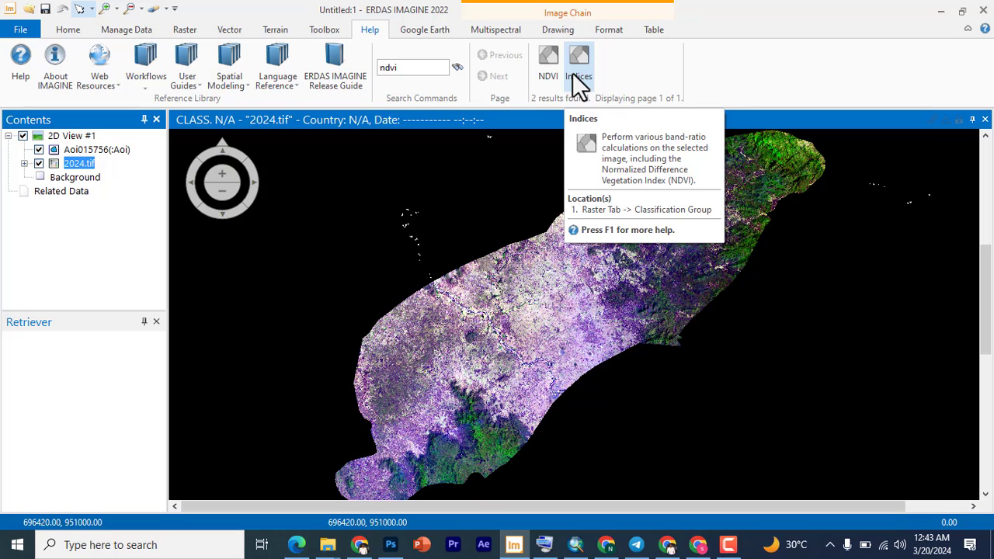
{"action": "mouse_move", "coordinate": [548, 54]}
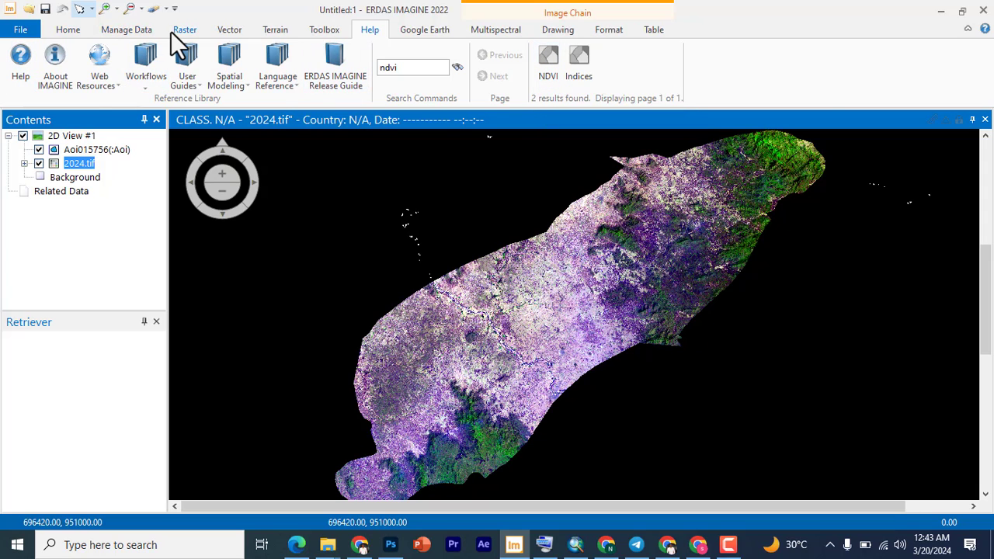
- Switch to the Raster tab showing the Classification group
{"action": "left_click", "coordinate": [185, 29]}
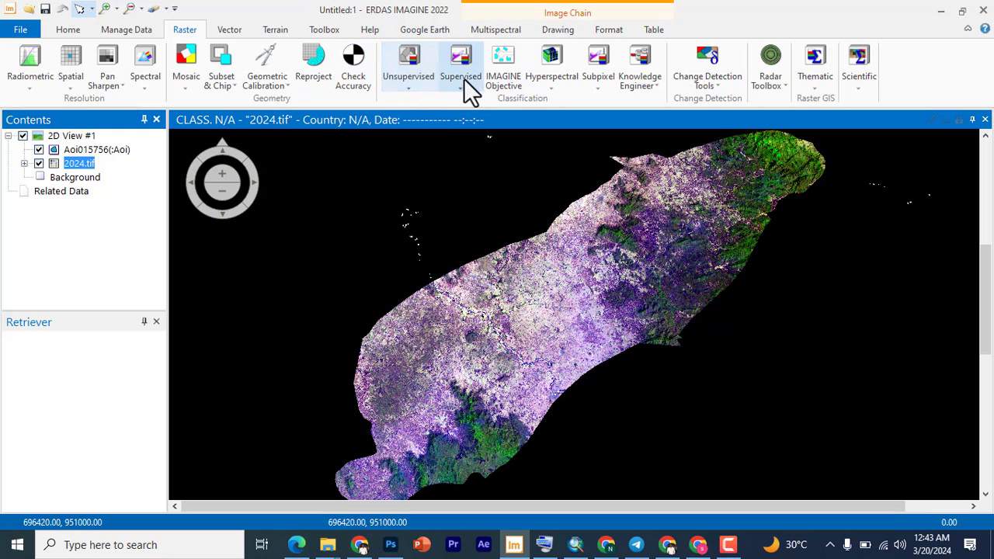
{"action": "mouse_move", "coordinate": [407, 66]}
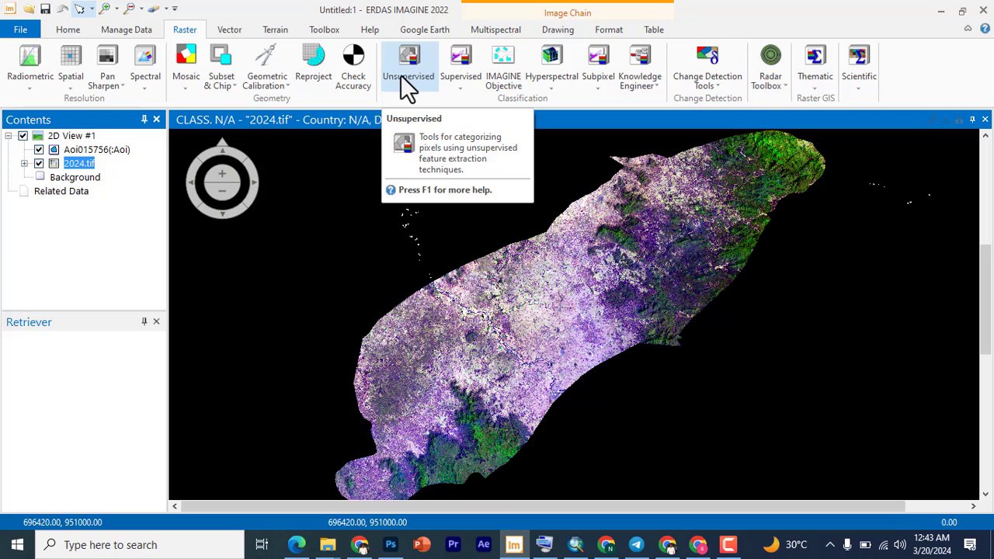
{"action": "mouse_move", "coordinate": [410, 97]}
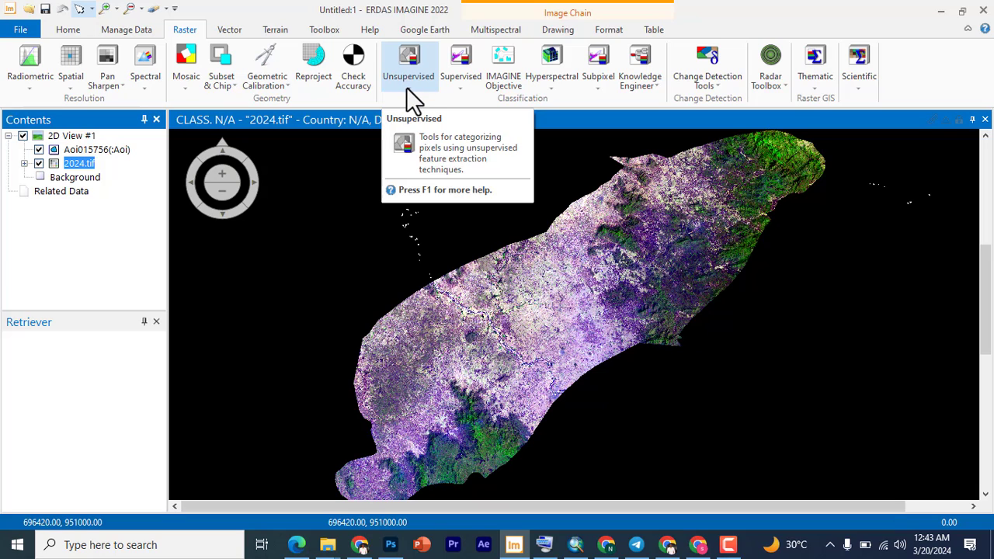
- Expand the Unsupervised dropdown listing NDVI and Indices
{"action": "left_click", "coordinate": [409, 66]}
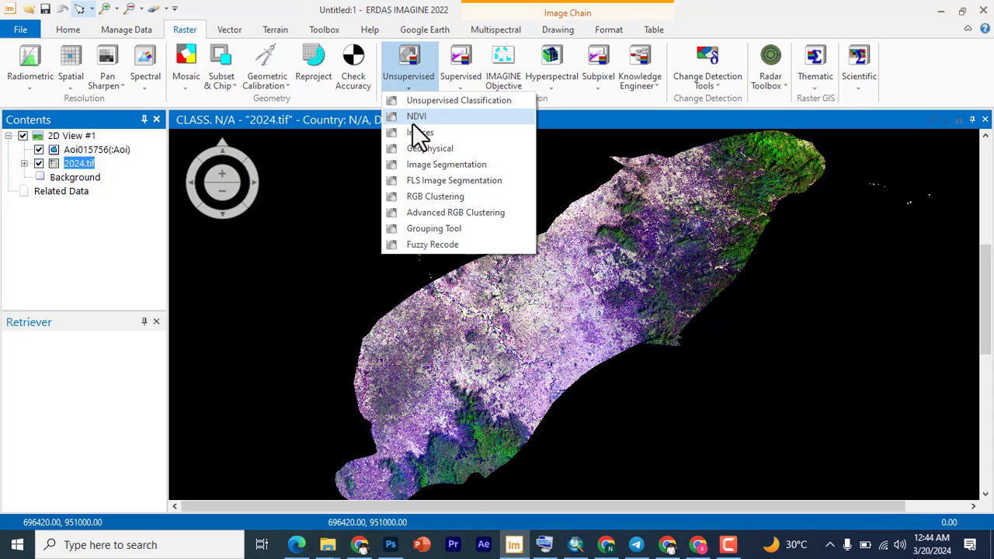
{"action": "mouse_move", "coordinate": [417, 116]}
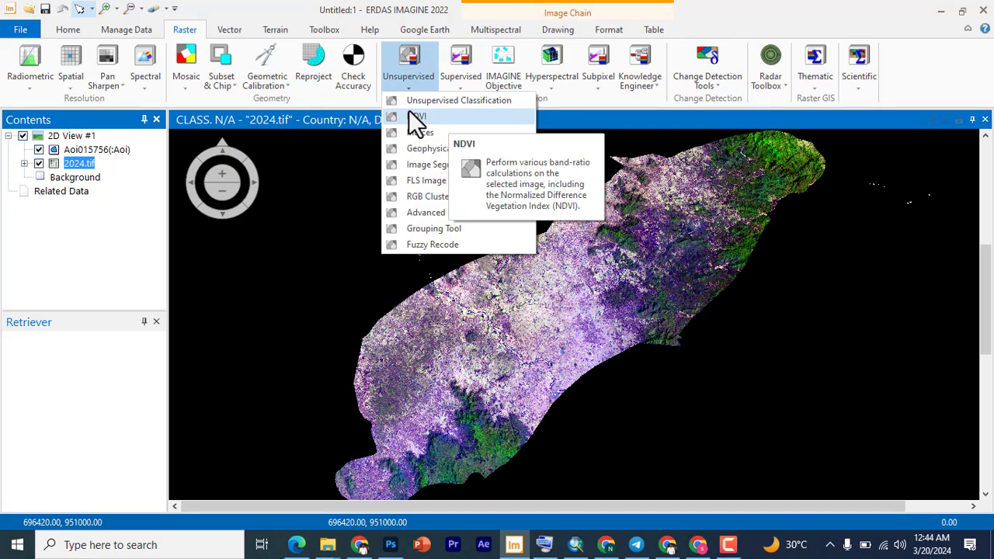
{"action": "mouse_move", "coordinate": [422, 128]}
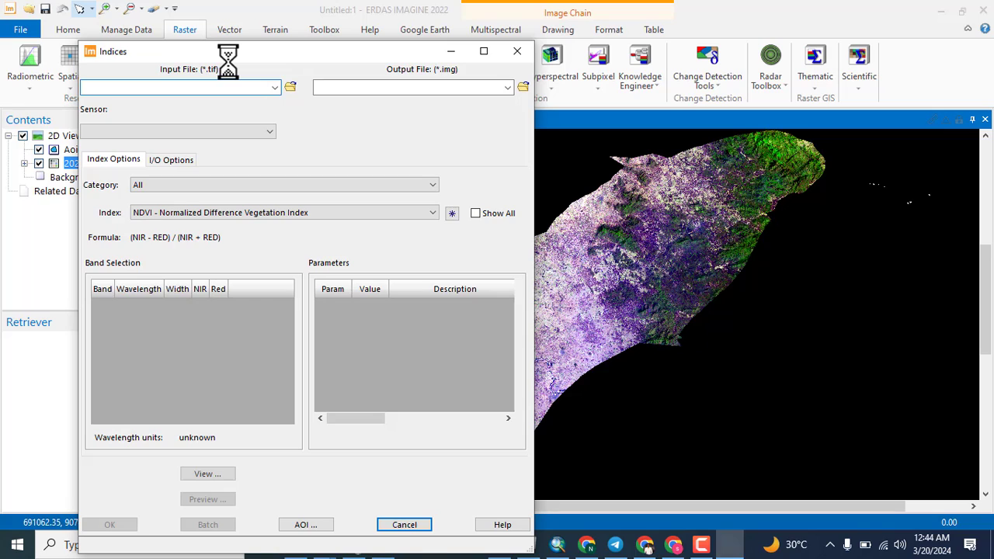
- Load 2024.tif as the Indices dialog's input file
{"action": "left_click", "coordinate": [178, 131]}
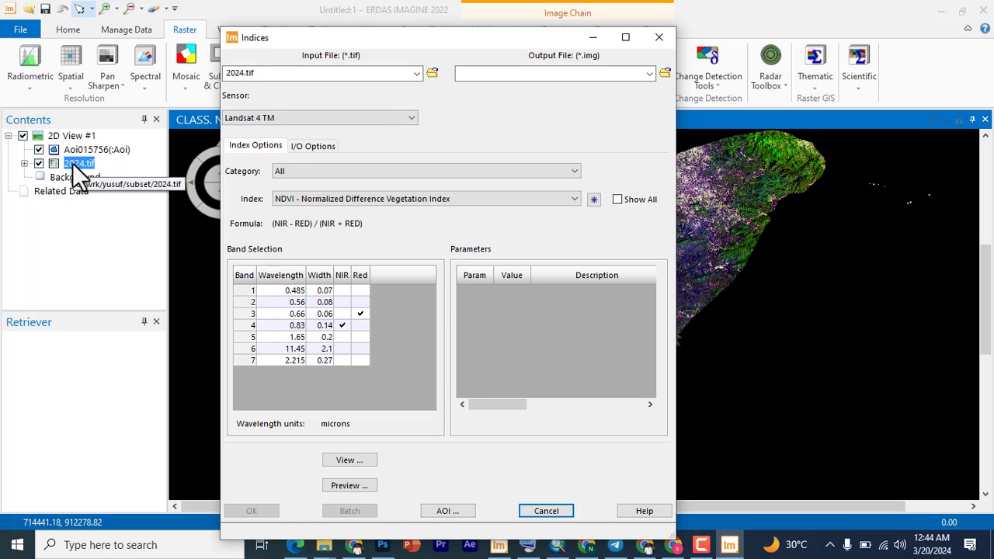
{"action": "mouse_move", "coordinate": [443, 104]}
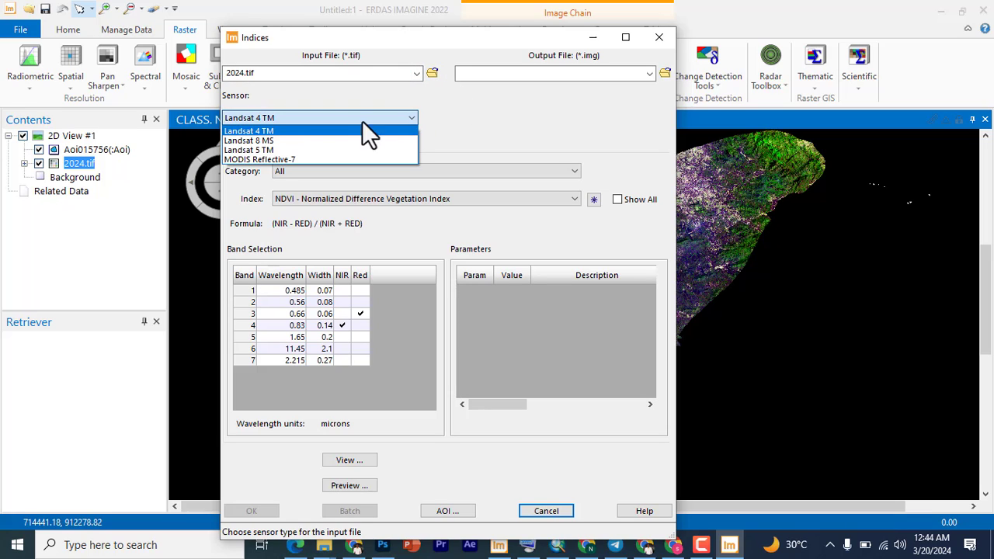
{"action": "mouse_move", "coordinate": [249, 145]}
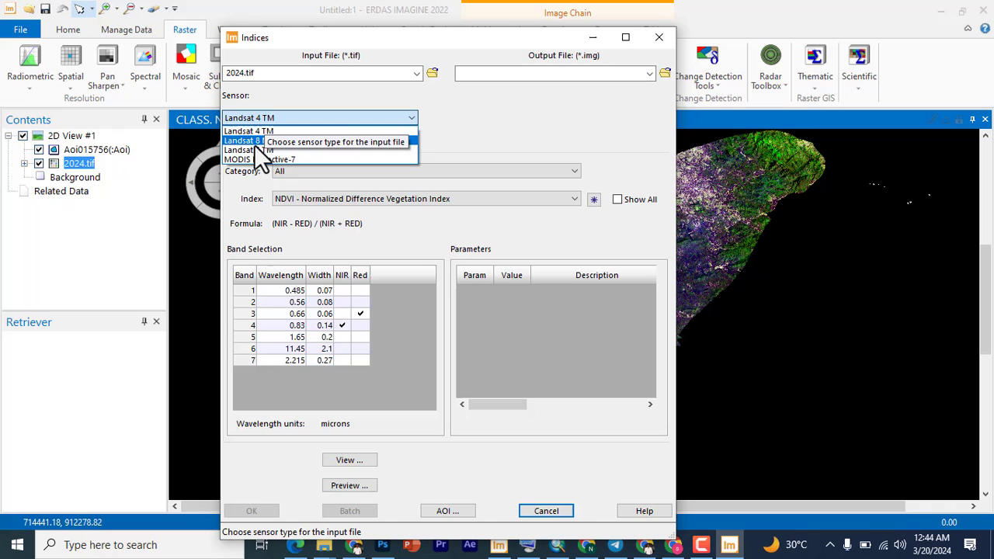
- Compare sensor band layouts, then set Sensor to Landsat 8 MS (NIR band 5, Red 4)
{"action": "left_click", "coordinate": [248, 140]}
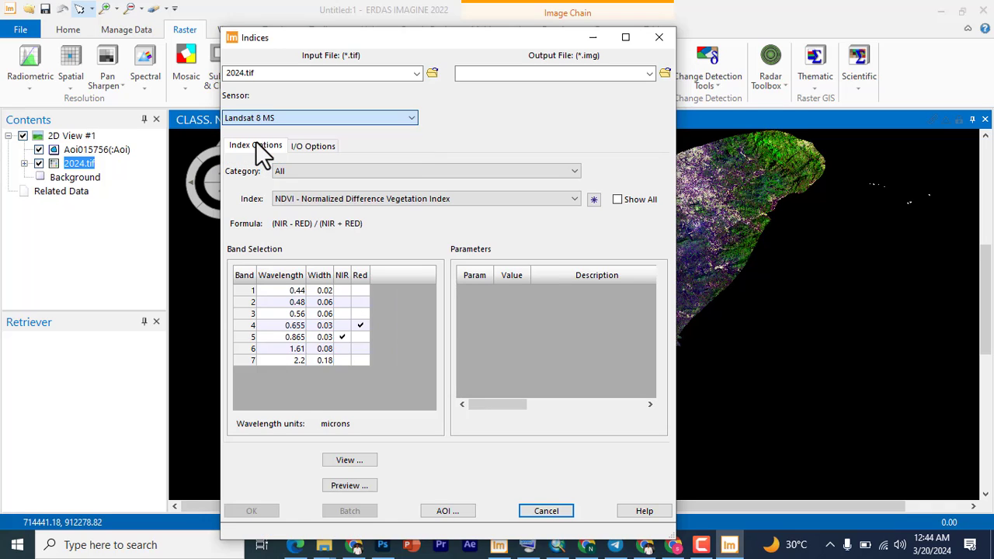
{"action": "mouse_move", "coordinate": [303, 140]}
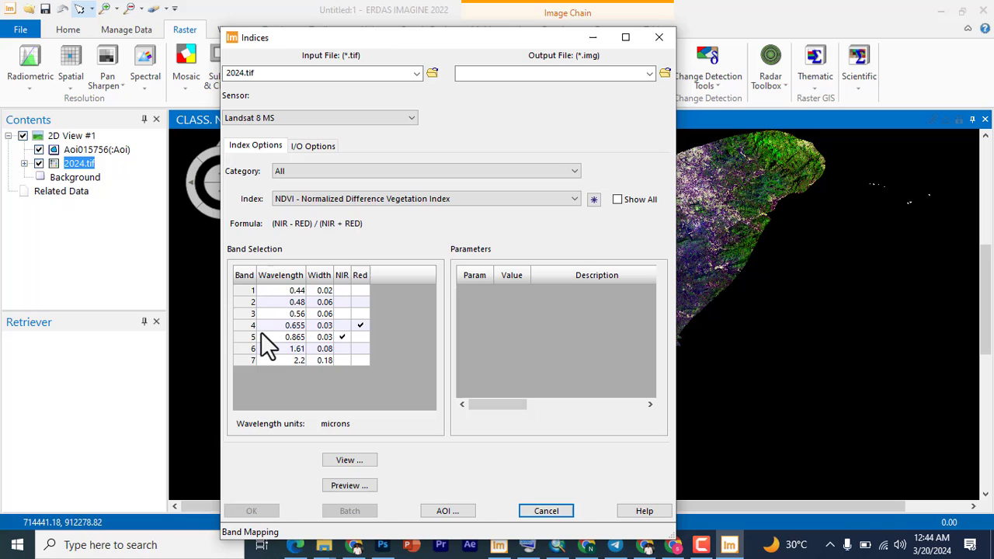
{"action": "mouse_move", "coordinate": [284, 344]}
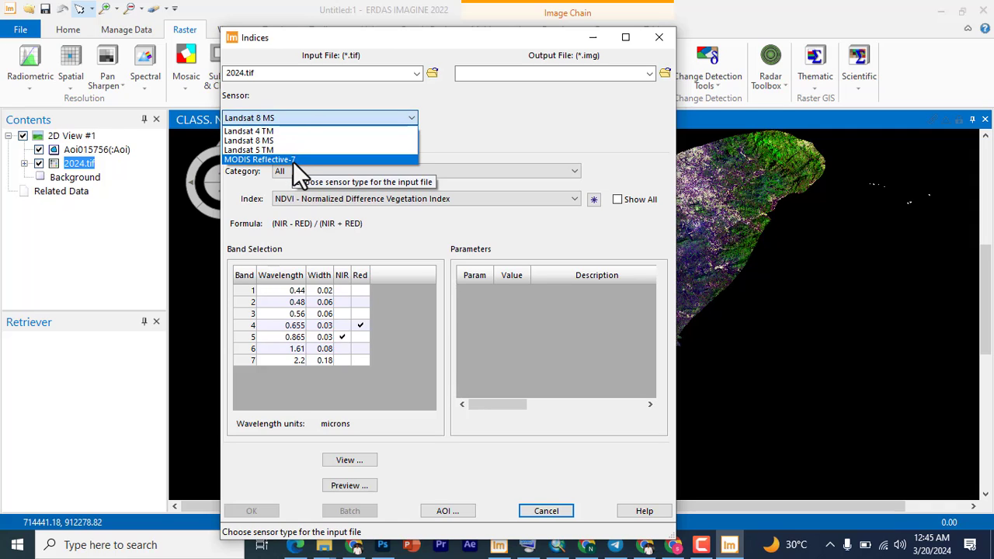
{"action": "left_click", "coordinate": [260, 160]}
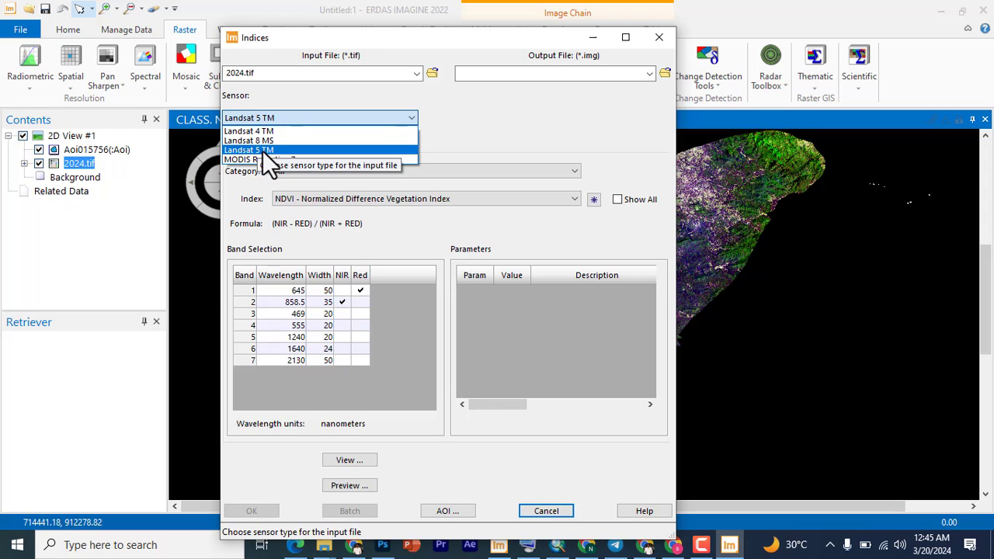
{"action": "left_click", "coordinate": [248, 149]}
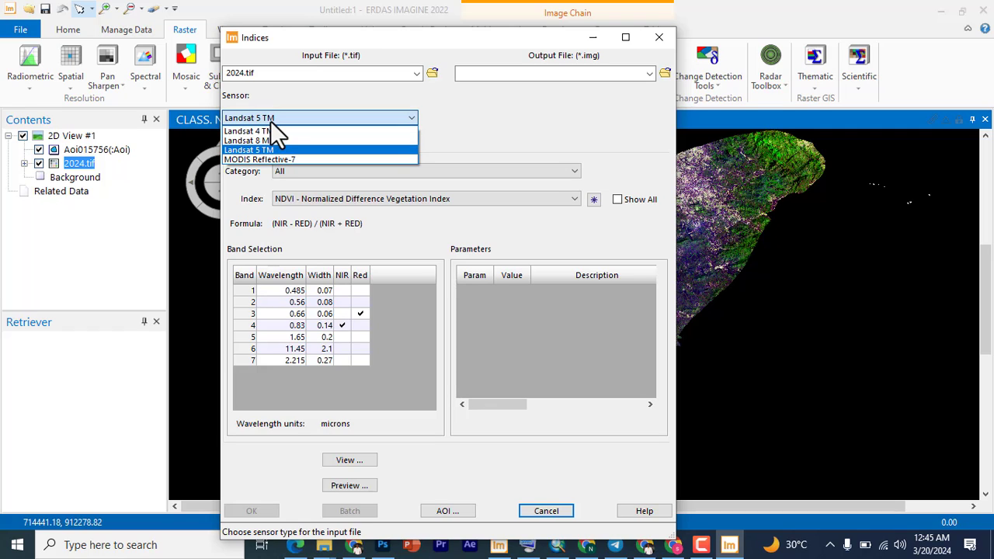
{"action": "left_click", "coordinate": [246, 140]}
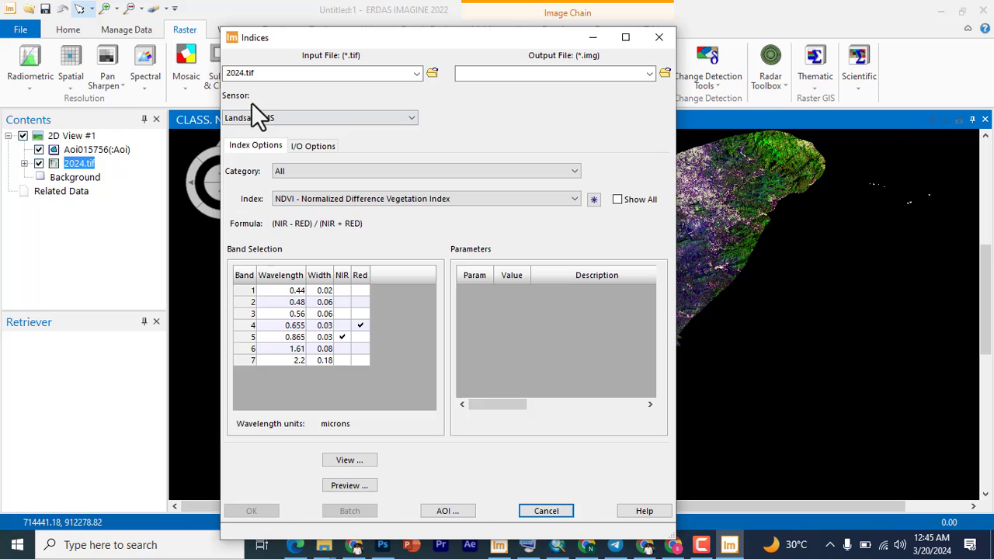
{"action": "left_click", "coordinate": [319, 117]}
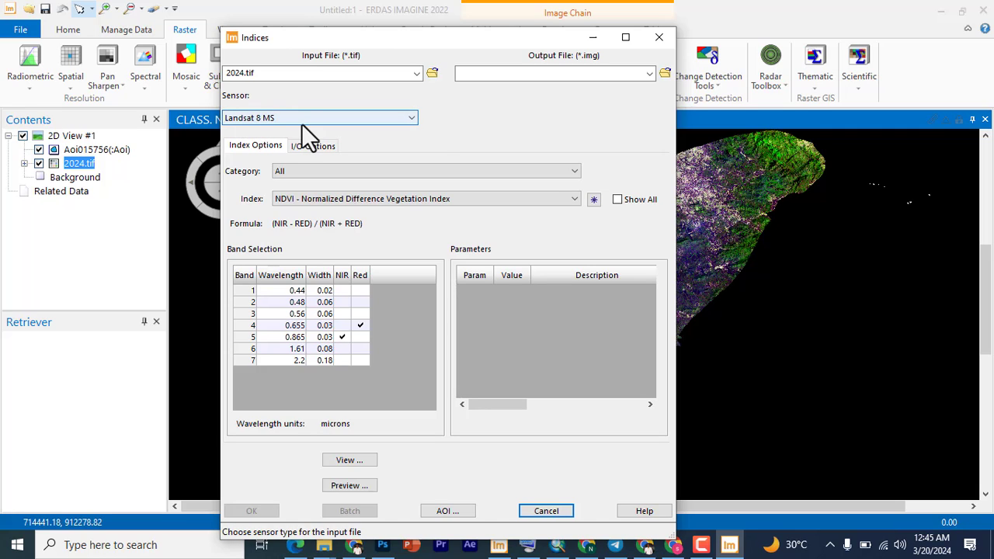
{"action": "mouse_move", "coordinate": [322, 202]}
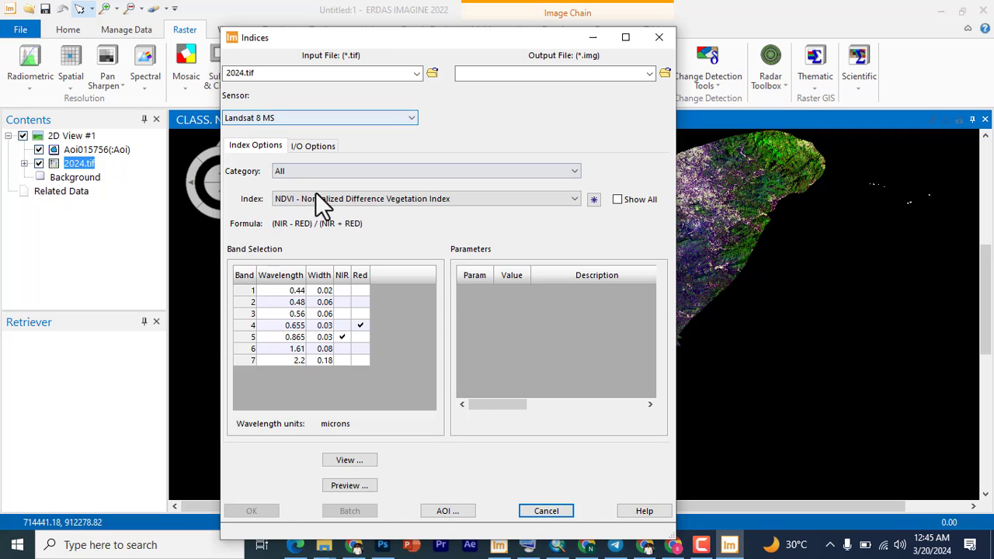
- Set the index Category to Vegetation
{"action": "left_click", "coordinate": [425, 171]}
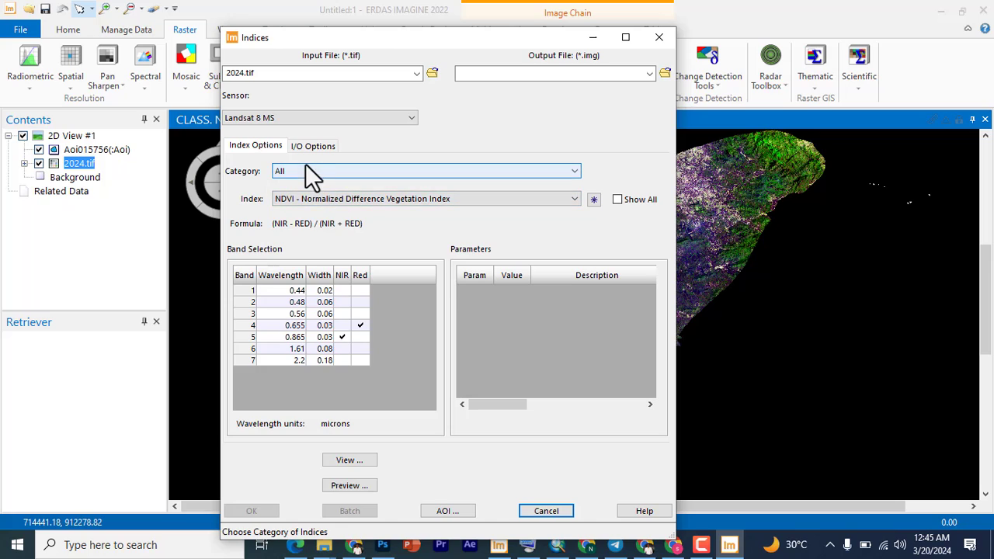
{"action": "left_click", "coordinate": [425, 171]}
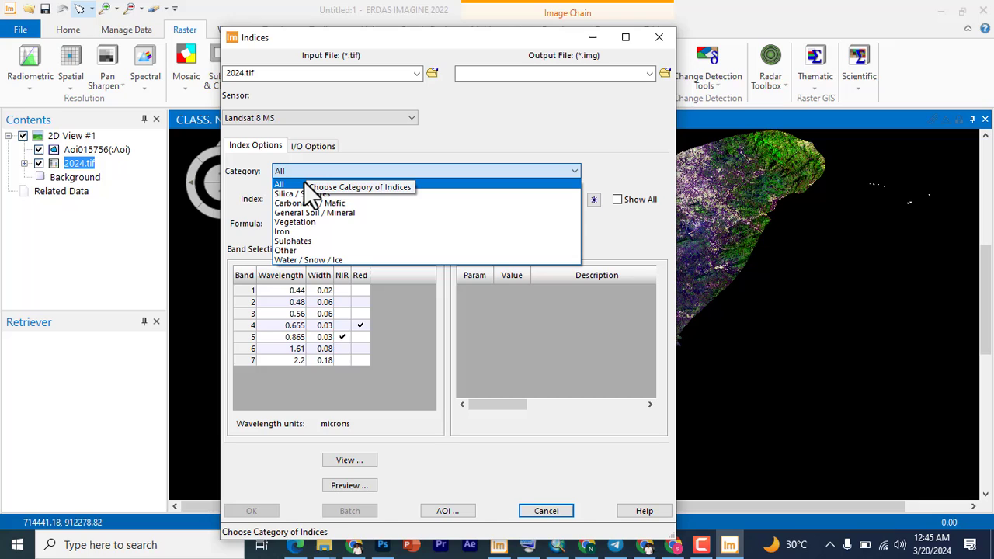
{"action": "mouse_move", "coordinate": [287, 194]}
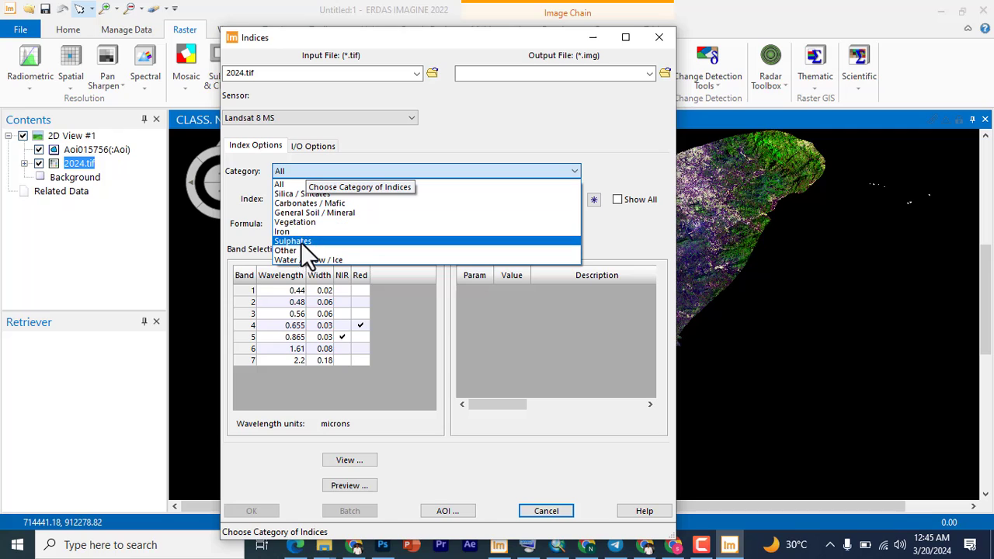
{"action": "mouse_move", "coordinate": [294, 222]}
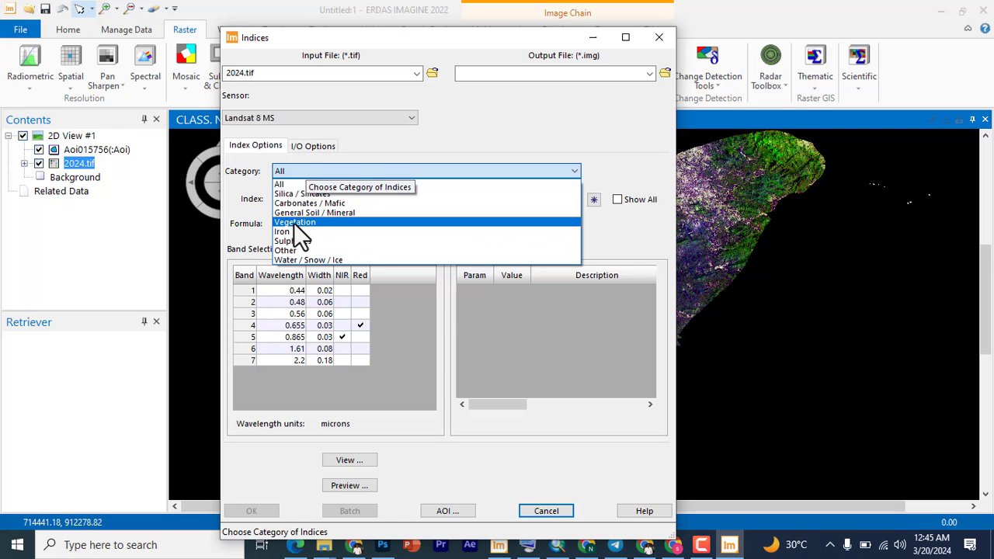
{"action": "left_click", "coordinate": [295, 222]}
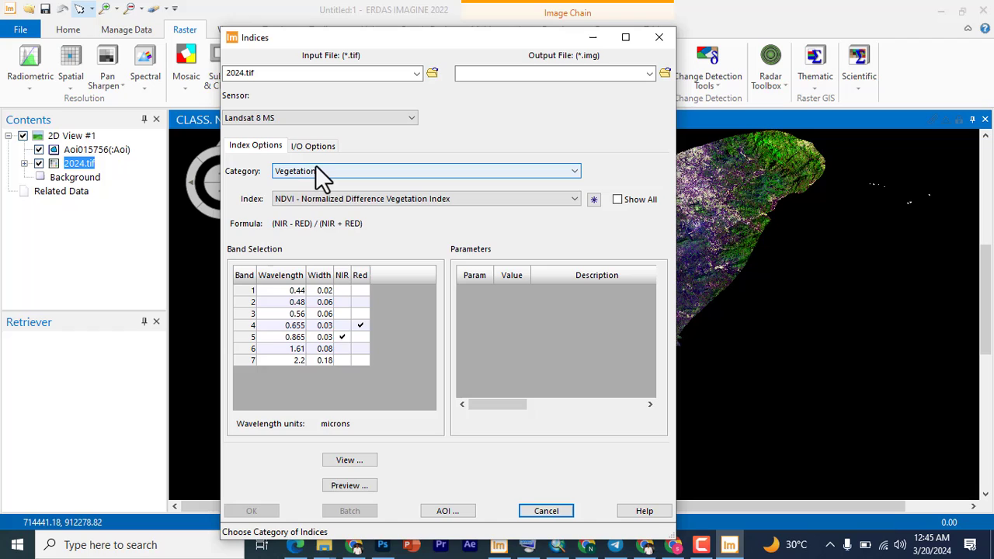
{"action": "mouse_move", "coordinate": [326, 179]}
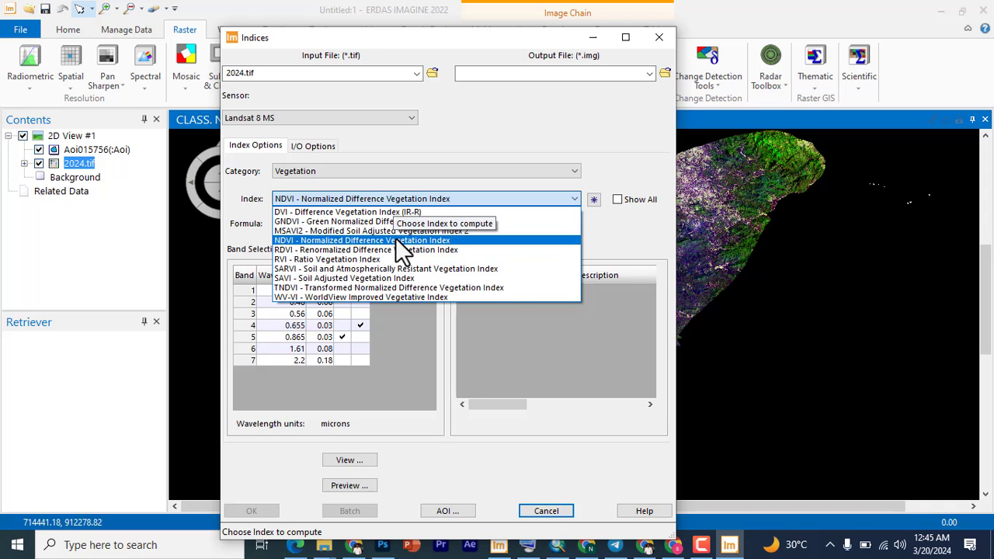
- Browse the index list from DVI to WV-VI, keeping NDVI selected
{"action": "left_click", "coordinate": [361, 240]}
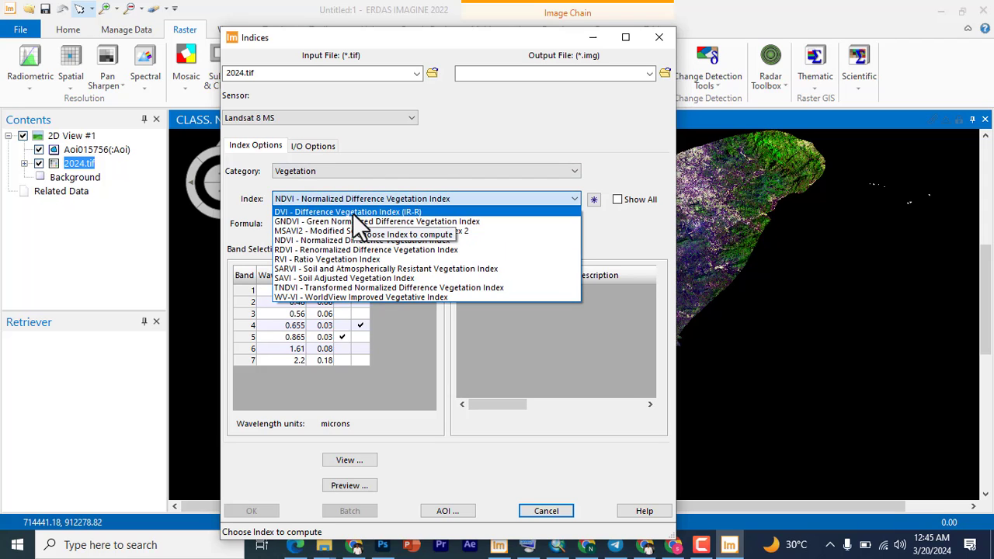
{"action": "mouse_move", "coordinate": [400, 228]}
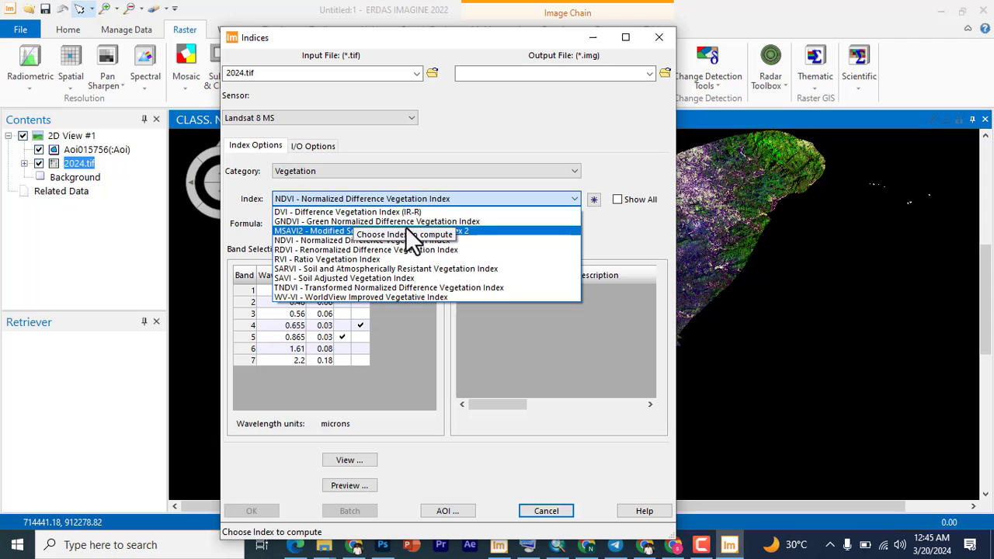
{"action": "mouse_move", "coordinate": [377, 221]}
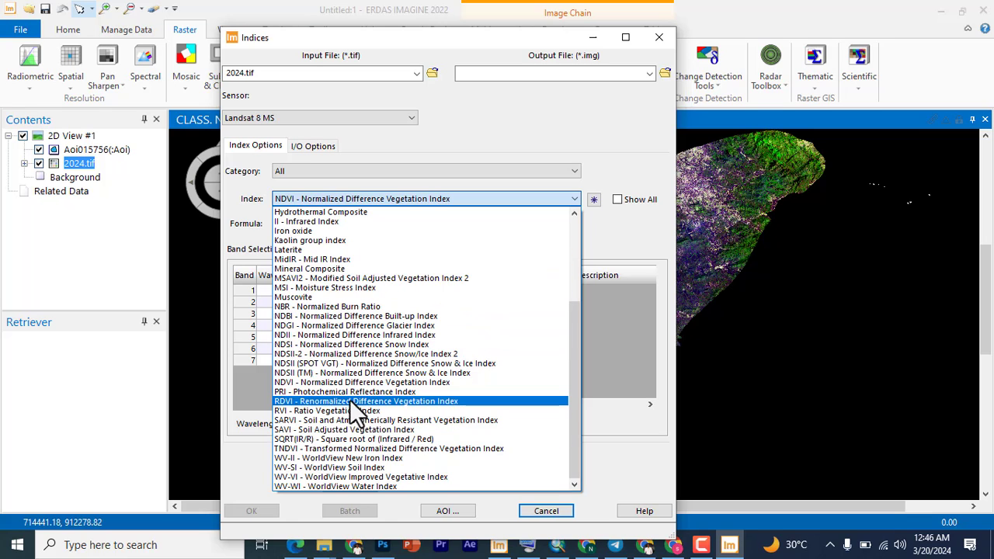
{"action": "mouse_move", "coordinate": [377, 211]}
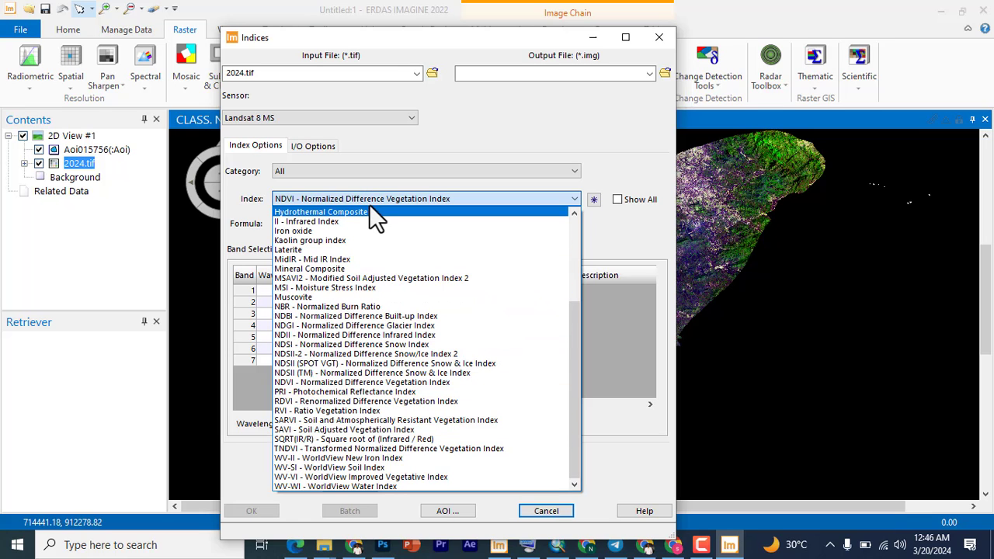
{"action": "mouse_move", "coordinate": [392, 214]}
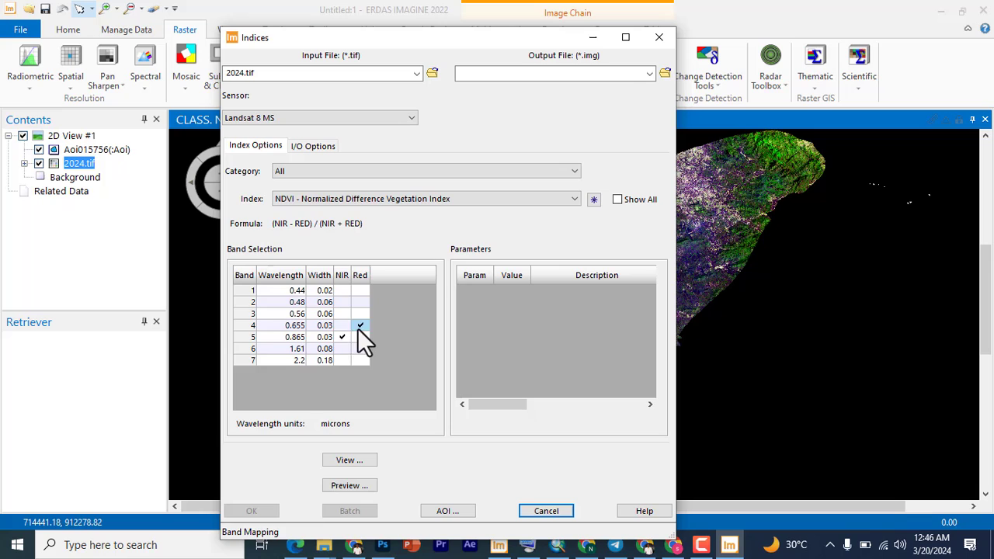
- Drag the Indices dialog up and to the left to expose more of the image
{"action": "left_click", "coordinate": [359, 326]}
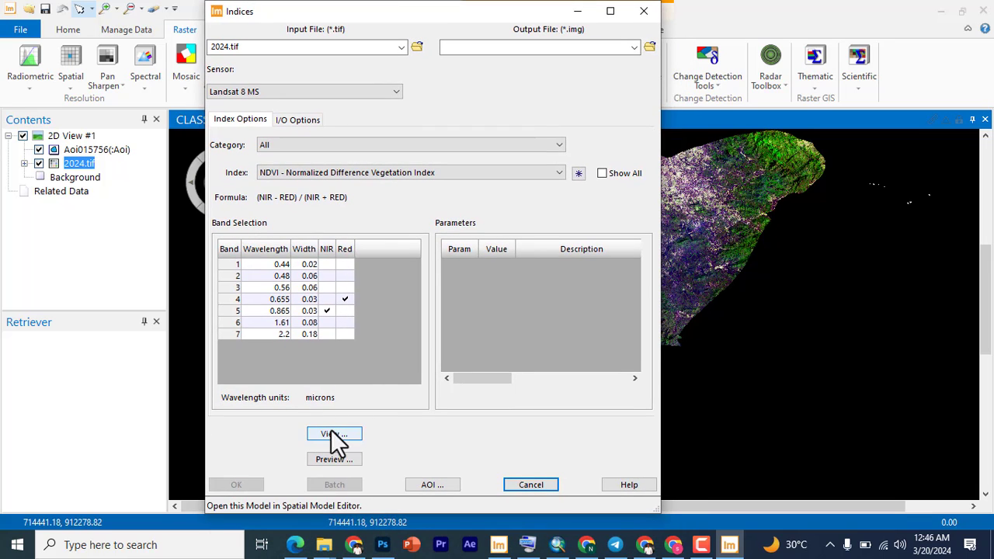
{"action": "mouse_move", "coordinate": [334, 452]}
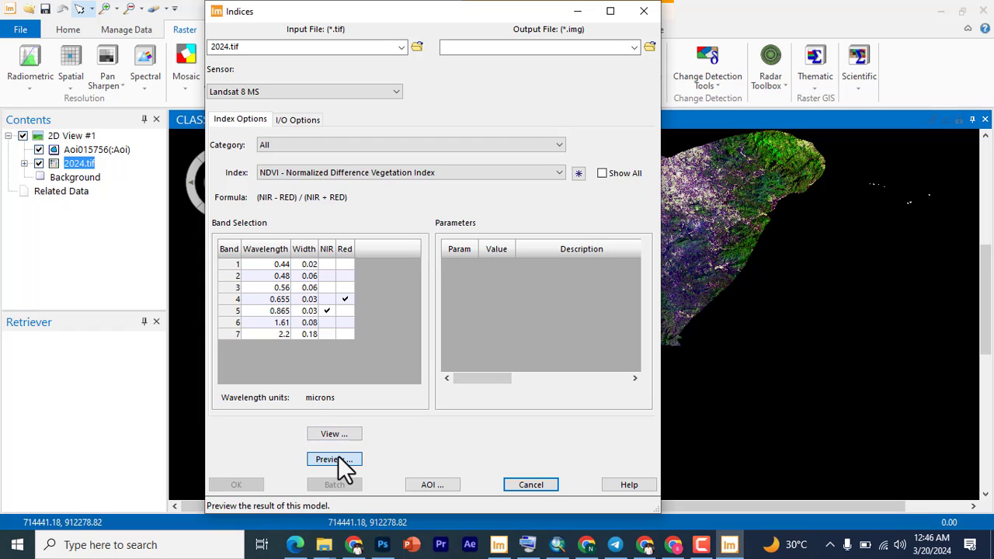
- Preview the NDVI result as a grayscale image in 2D View #3 and move the Indices dialog aside
{"action": "left_click", "coordinate": [334, 458]}
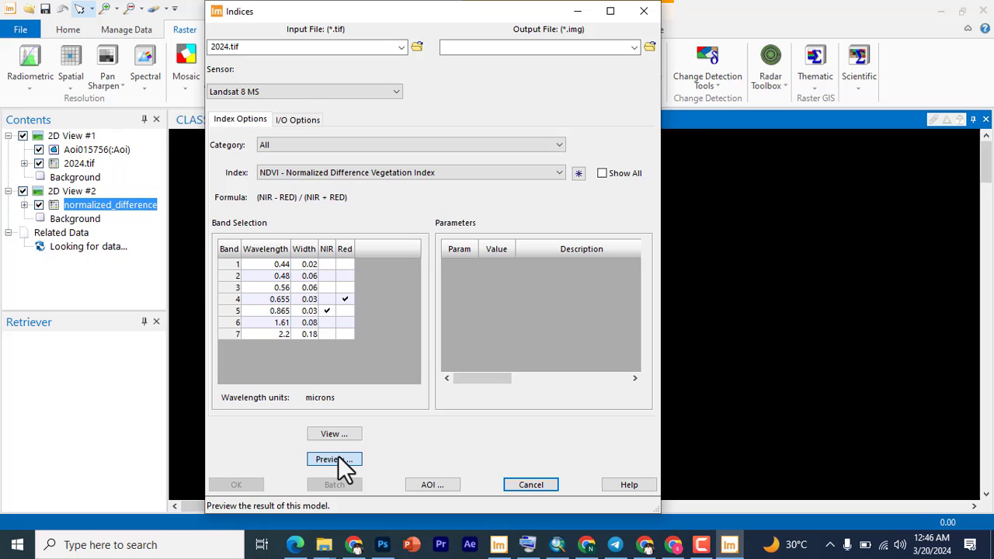
{"action": "left_click", "coordinate": [334, 459]}
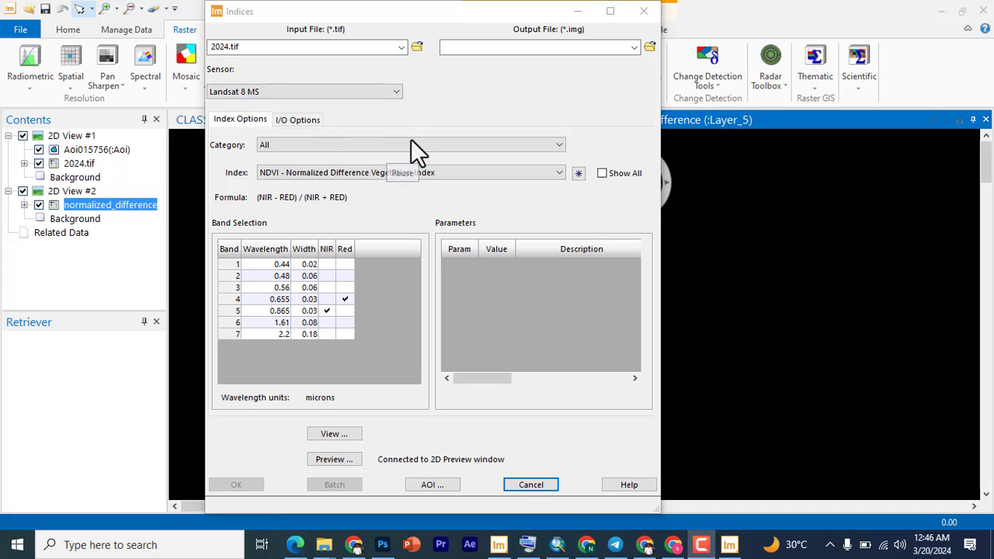
{"action": "mouse_move", "coordinate": [309, 146]}
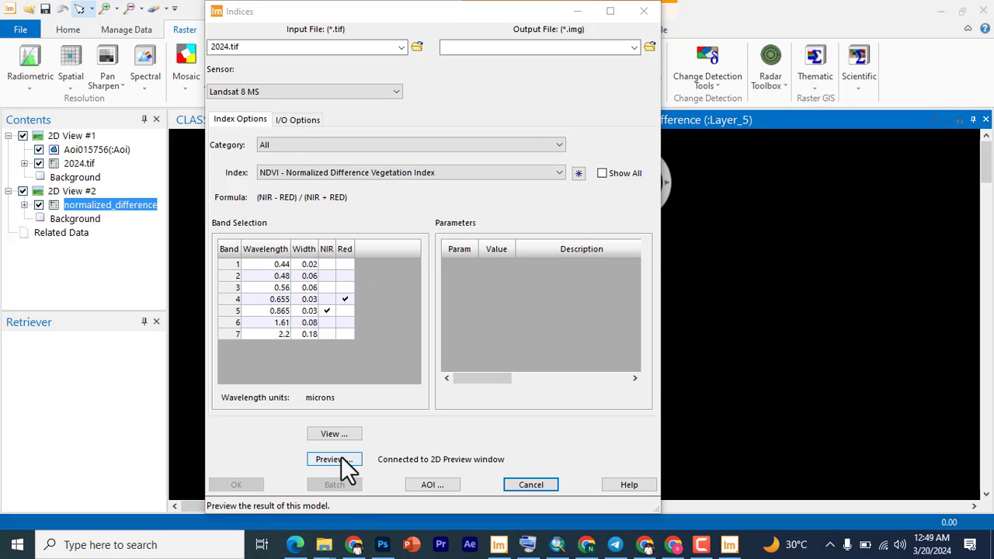
{"action": "left_click", "coordinate": [334, 459]}
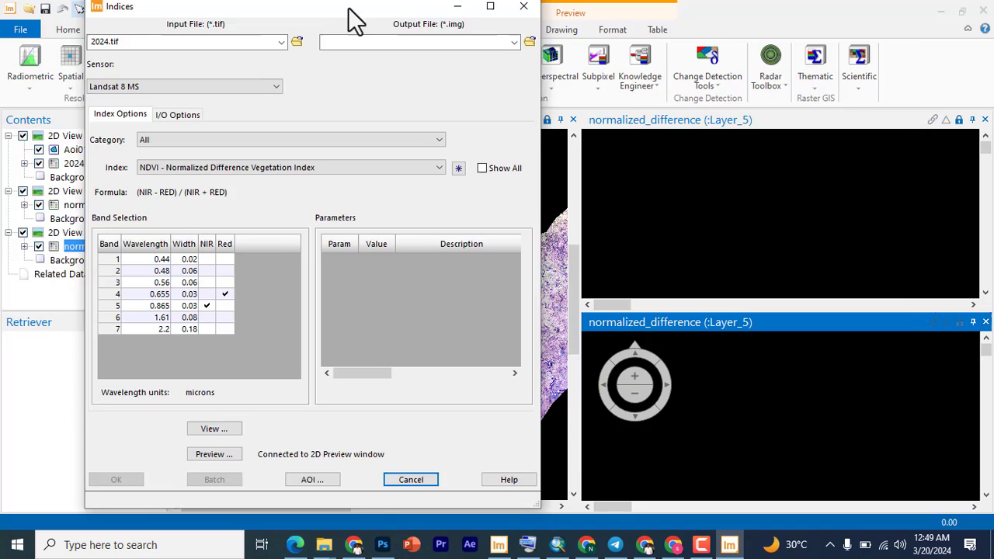
{"action": "left_click", "coordinate": [490, 5]}
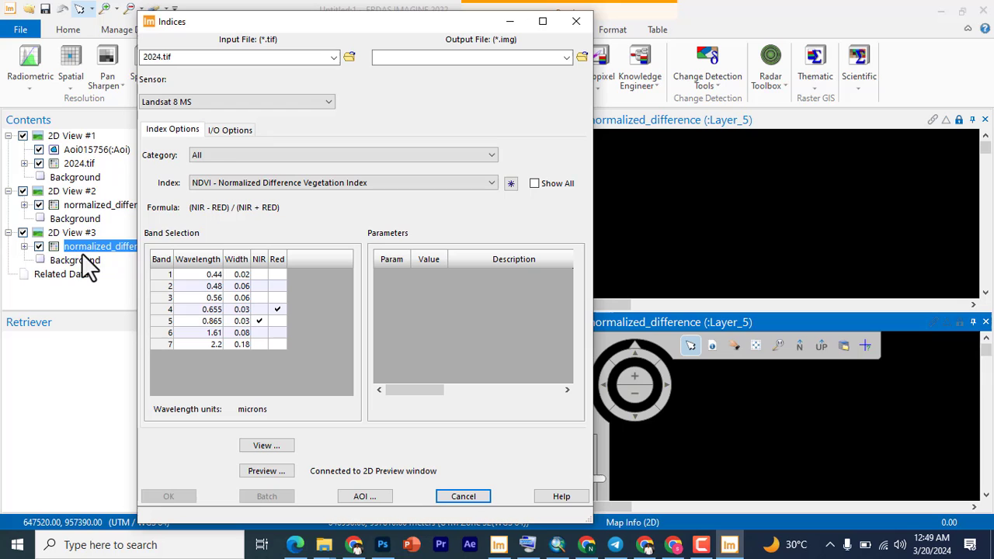
{"action": "right_click", "coordinate": [108, 246]}
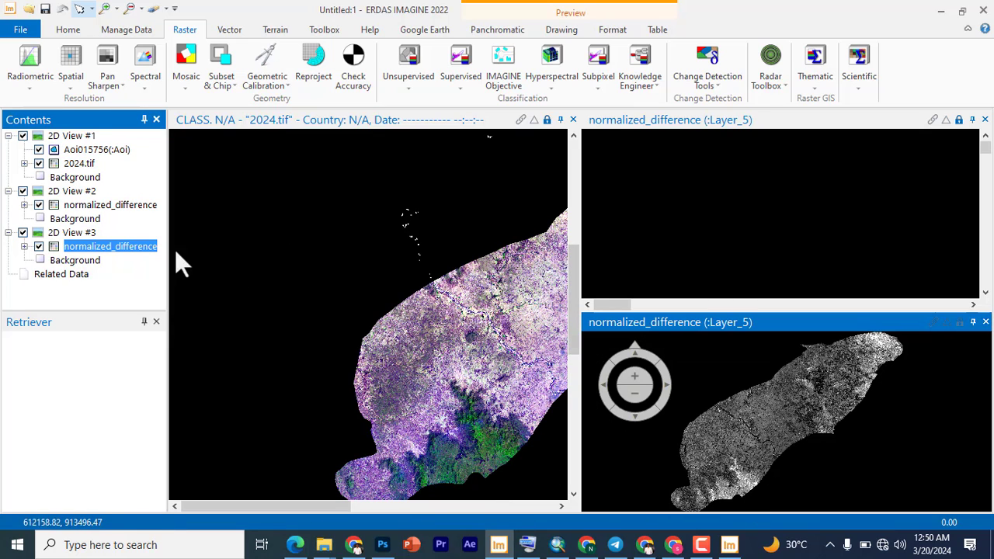
{"action": "mouse_move", "coordinate": [74, 205]}
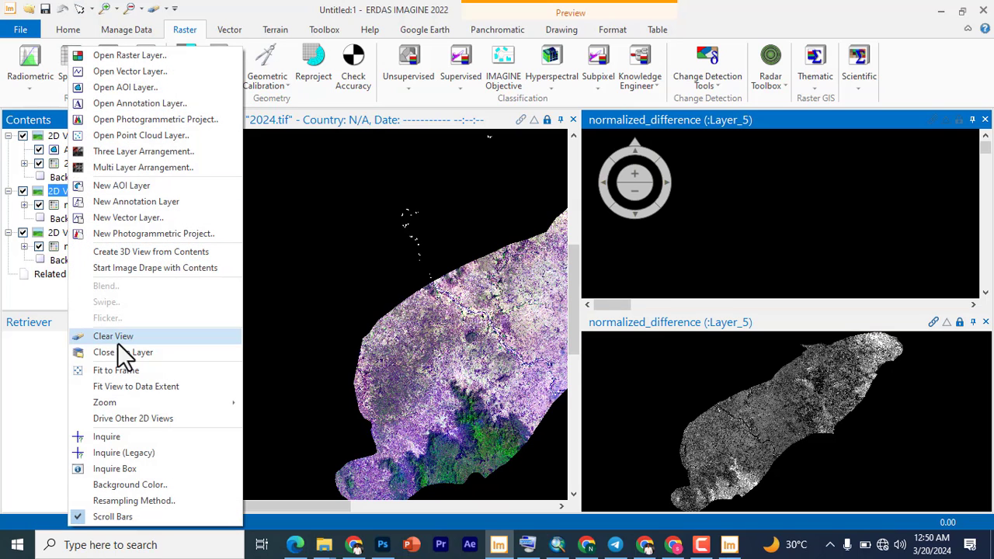
- Clear the duplicate normalized_difference layer from 2D View #2, leaving the preview in View #3
{"action": "left_click", "coordinate": [114, 335]}
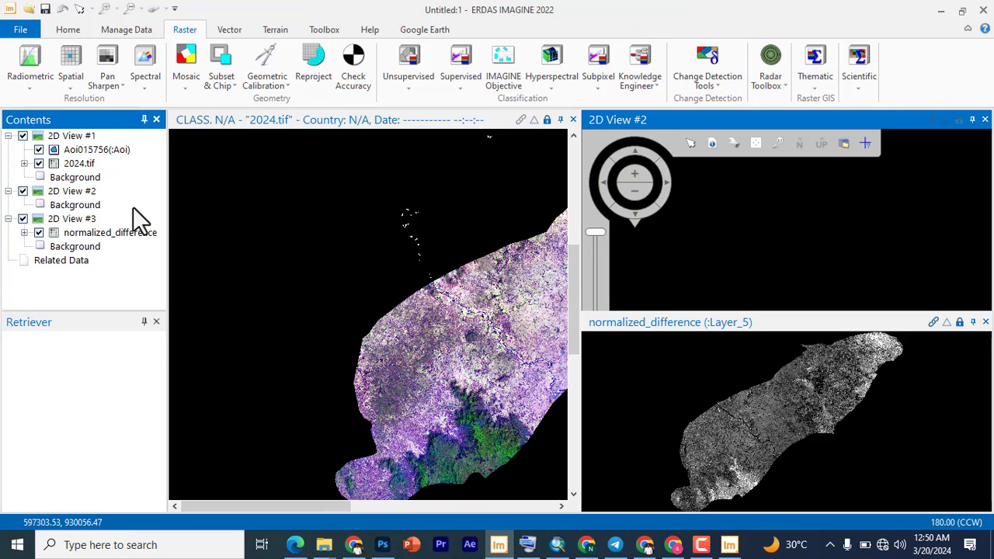
{"action": "right_click", "coordinate": [71, 191]}
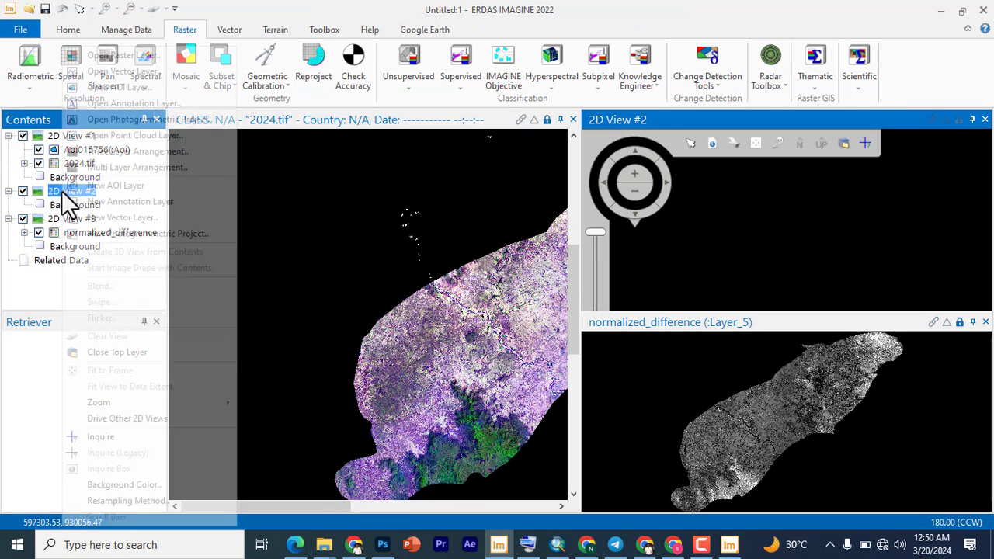
{"action": "mouse_move", "coordinate": [117, 352]}
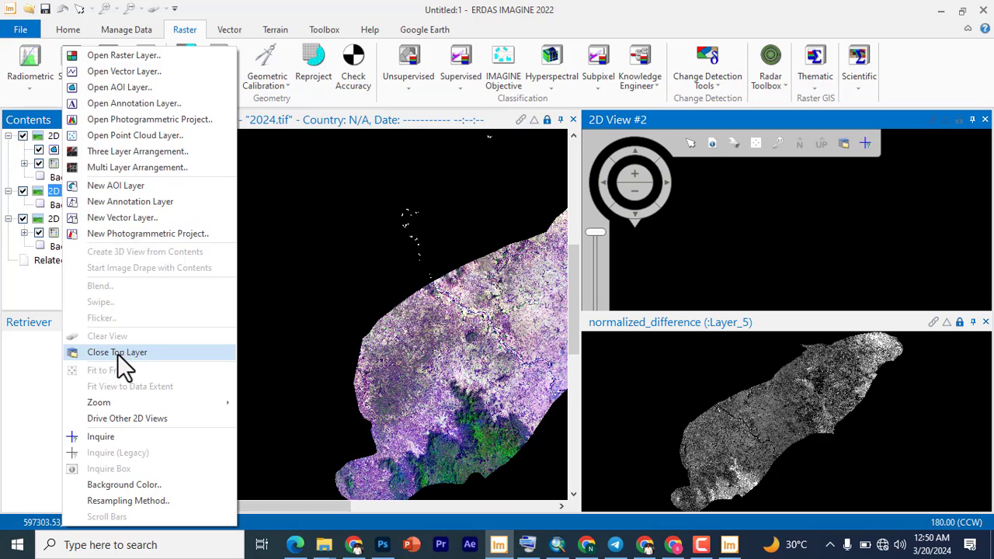
{"action": "mouse_move", "coordinate": [137, 150]}
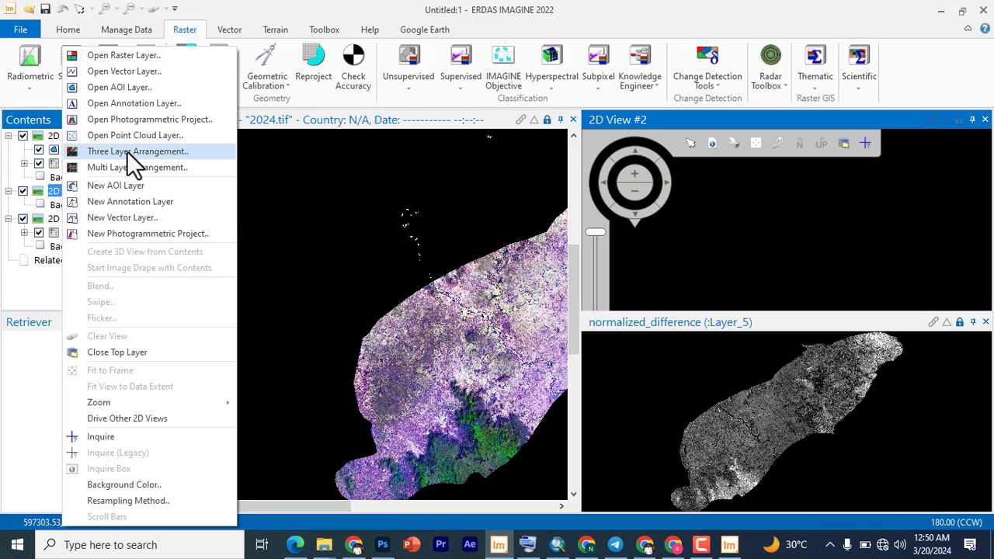
{"action": "mouse_move", "coordinate": [9, 171]}
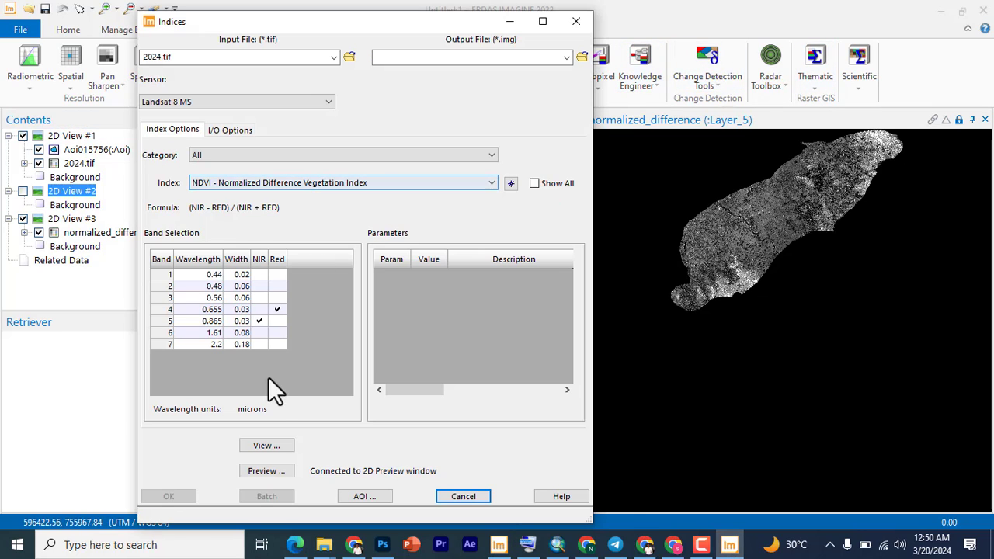
{"action": "mouse_move", "coordinate": [267, 445]}
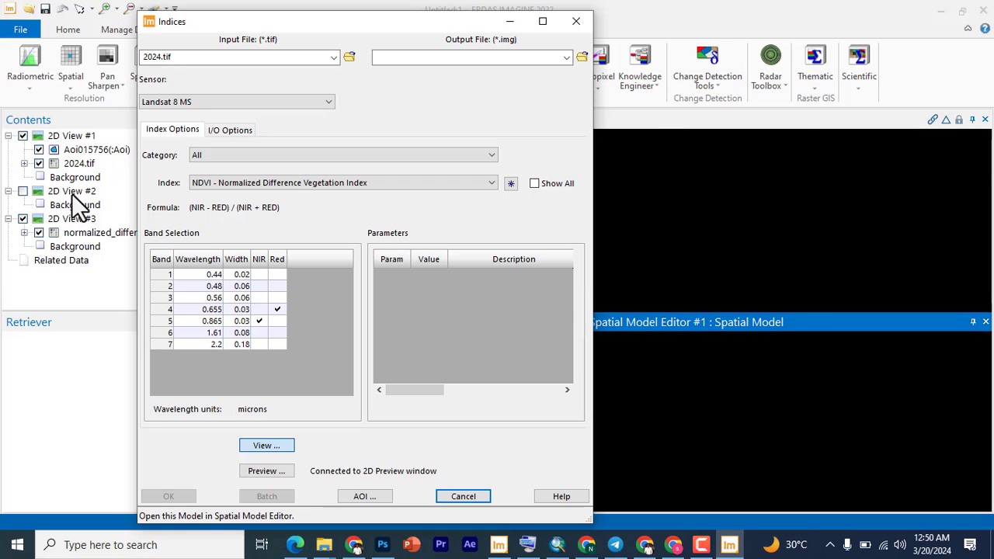
{"action": "left_click", "coordinate": [463, 495]}
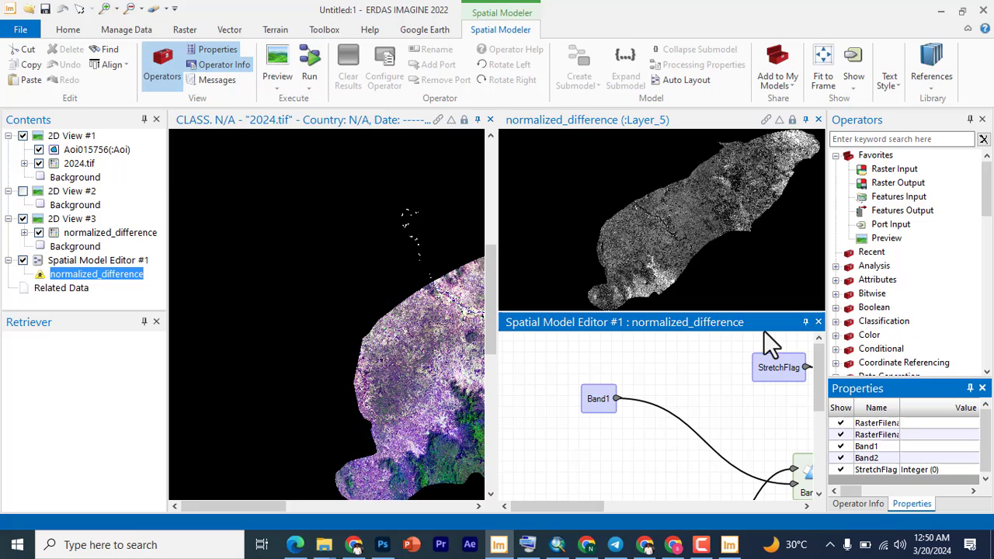
{"action": "mouse_move", "coordinate": [834, 369]}
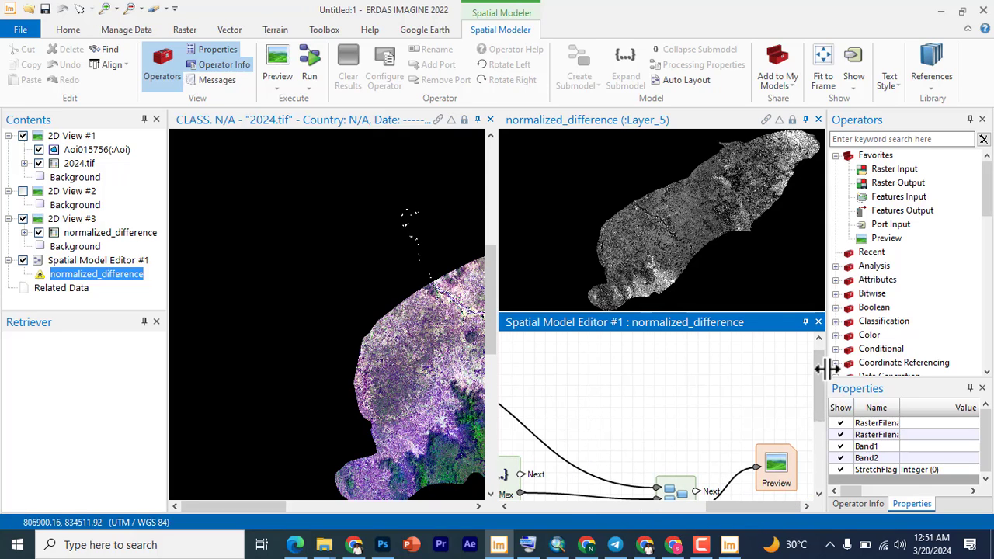
{"action": "scroll", "scroll_direction": "down", "scroll_amount": 3}
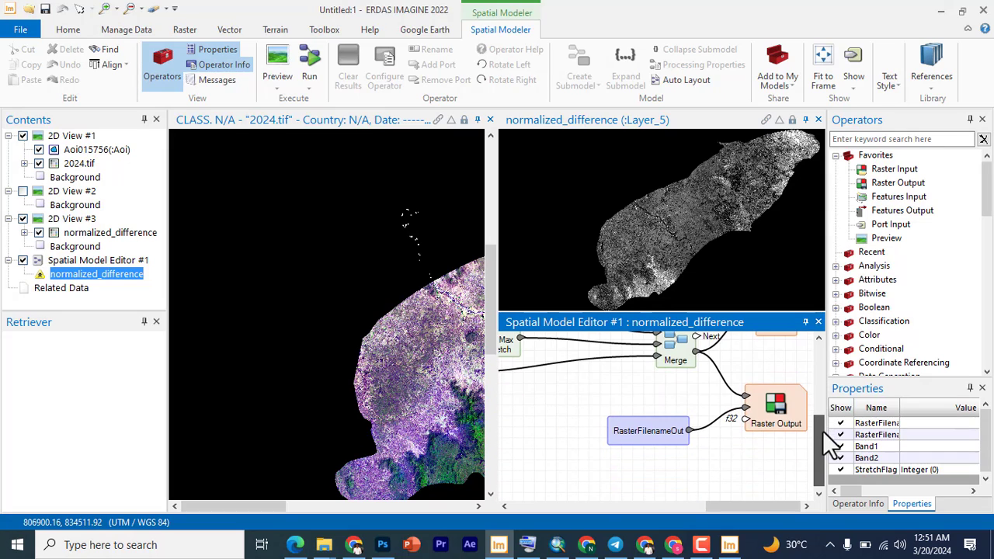
{"action": "mouse_move", "coordinate": [776, 408]}
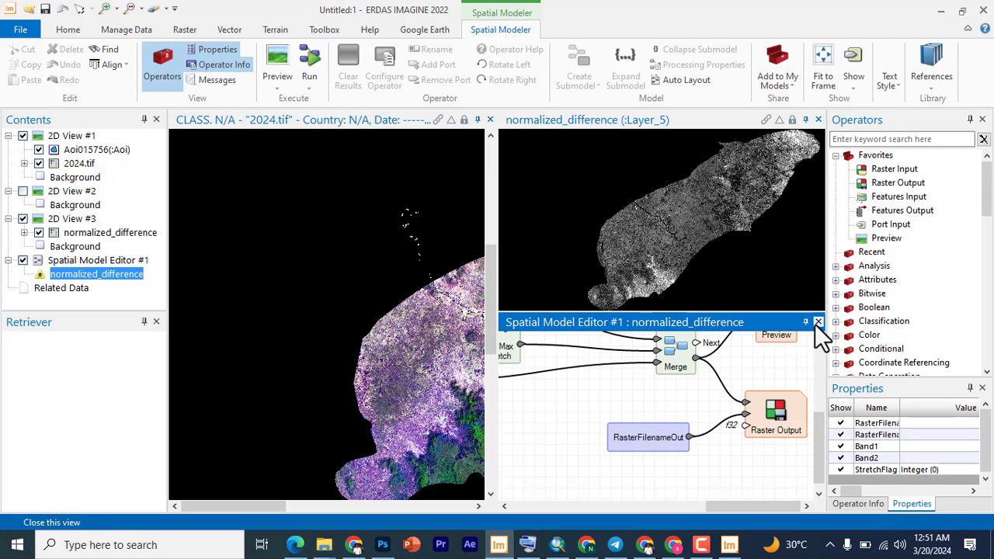
{"action": "left_click", "coordinate": [818, 322]}
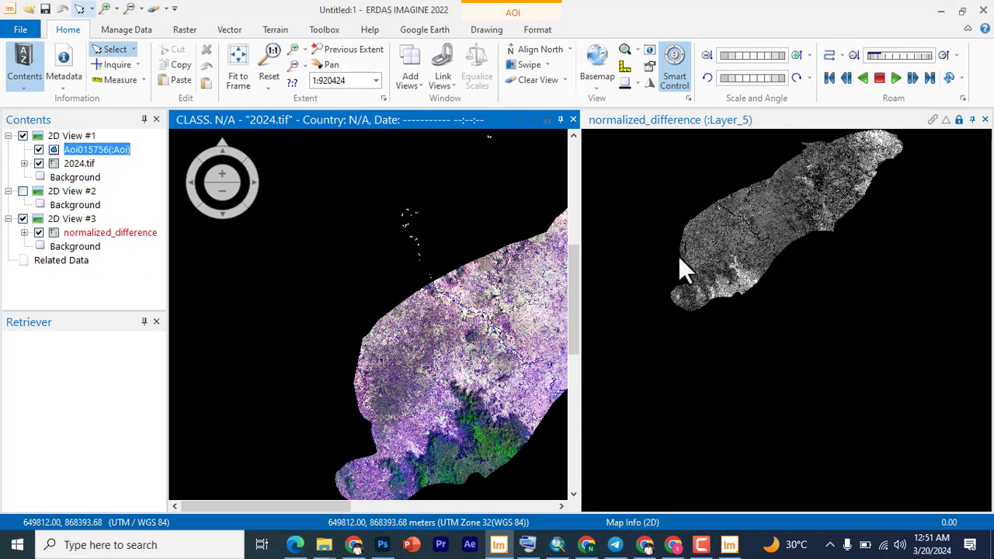
{"action": "mouse_move", "coordinate": [450, 194]}
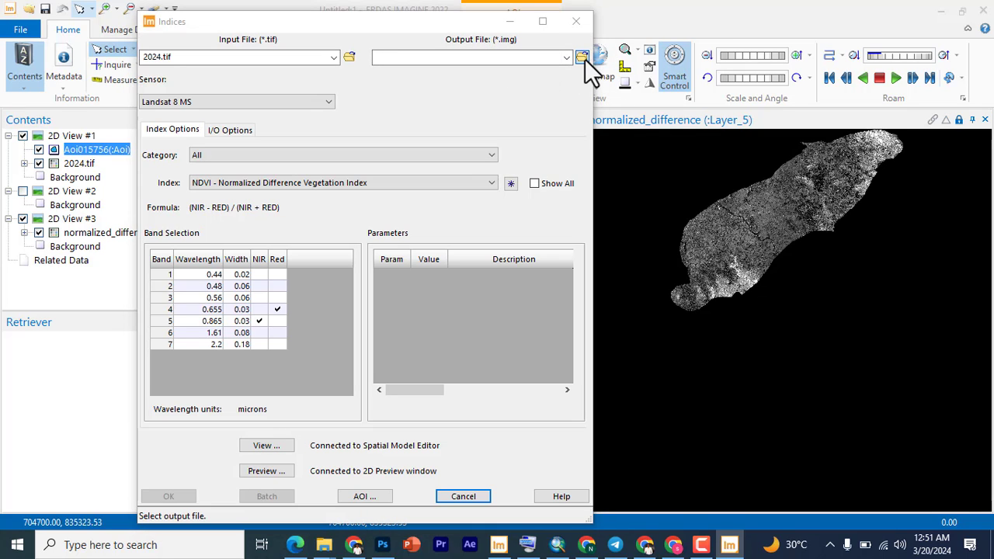
- Browse for the output location and create a new ndvi folder inside wrk > yusuf
{"action": "left_click", "coordinate": [581, 57]}
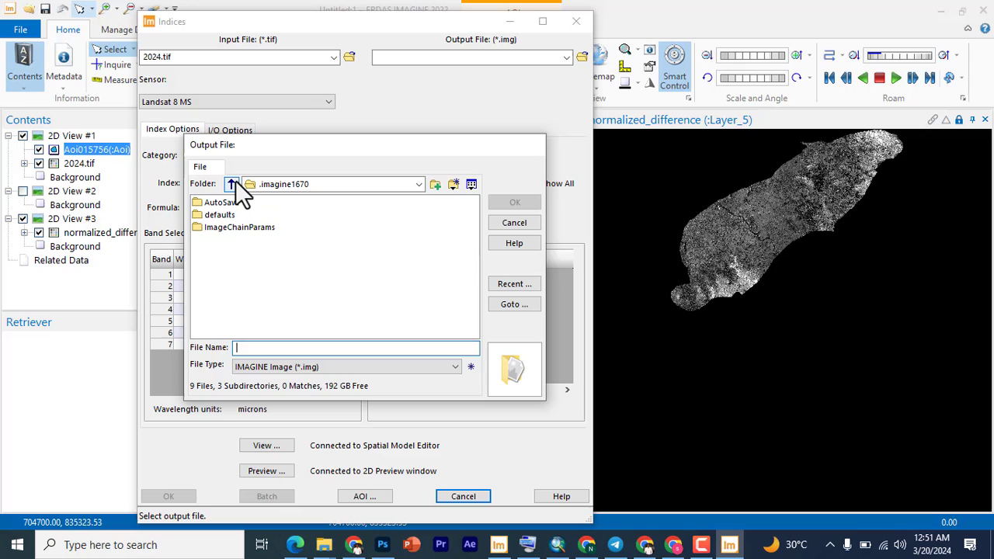
{"action": "left_click", "coordinate": [233, 184]}
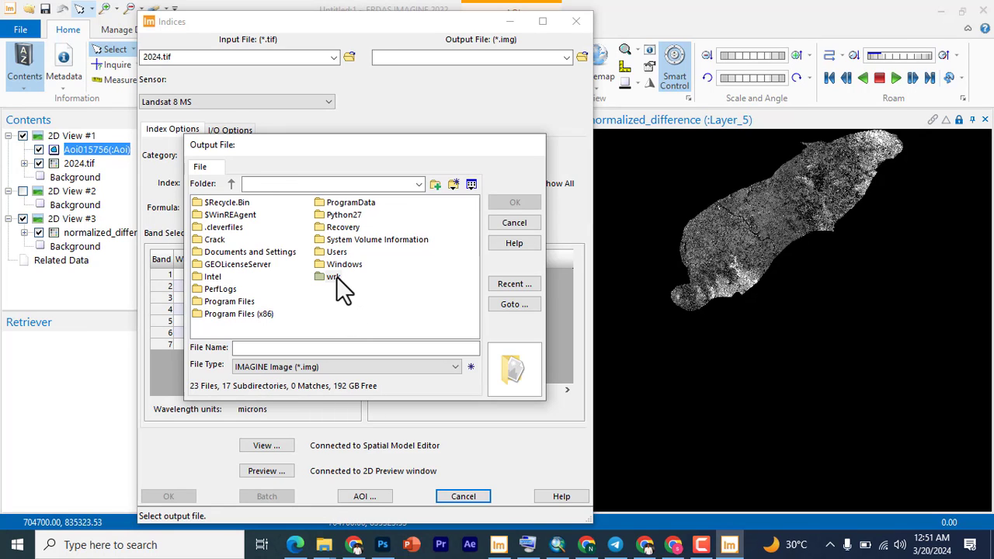
{"action": "double_click", "coordinate": [332, 276]}
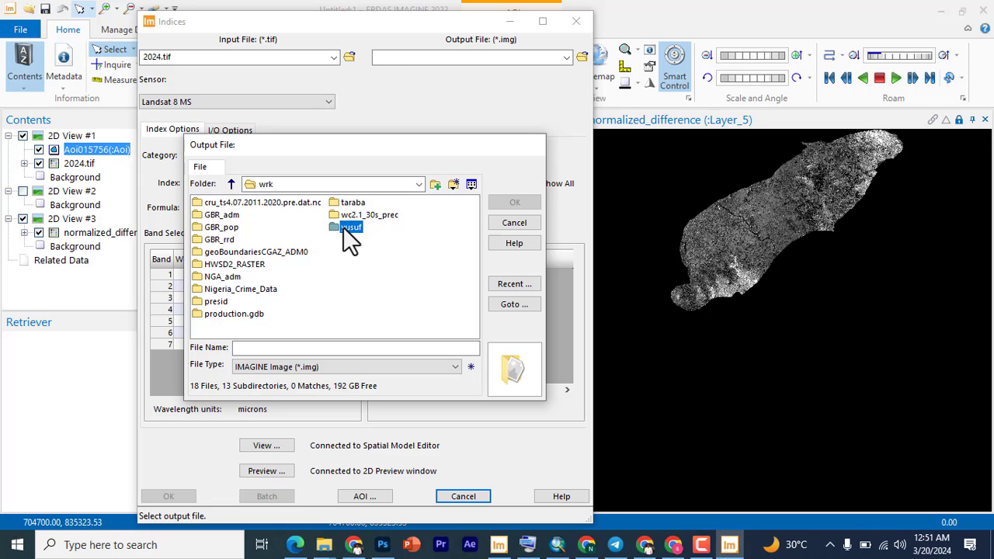
{"action": "double_click", "coordinate": [351, 226]}
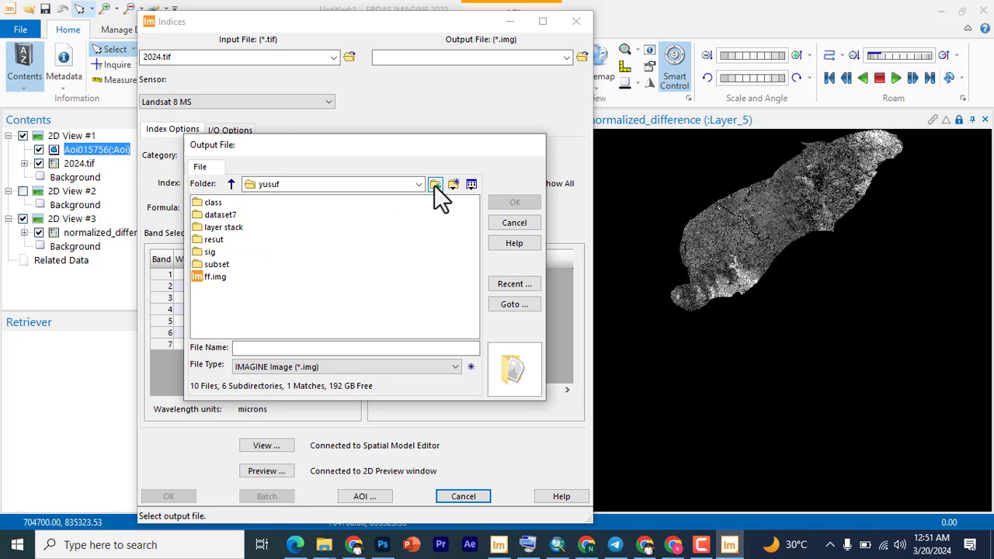
{"action": "left_click", "coordinate": [435, 184]}
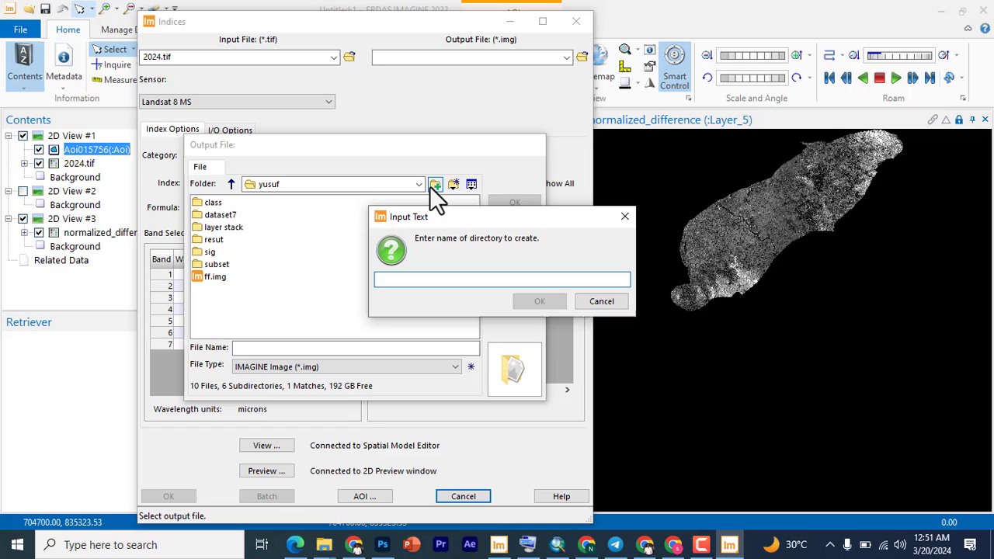
{"action": "type", "text": "ndvi"}
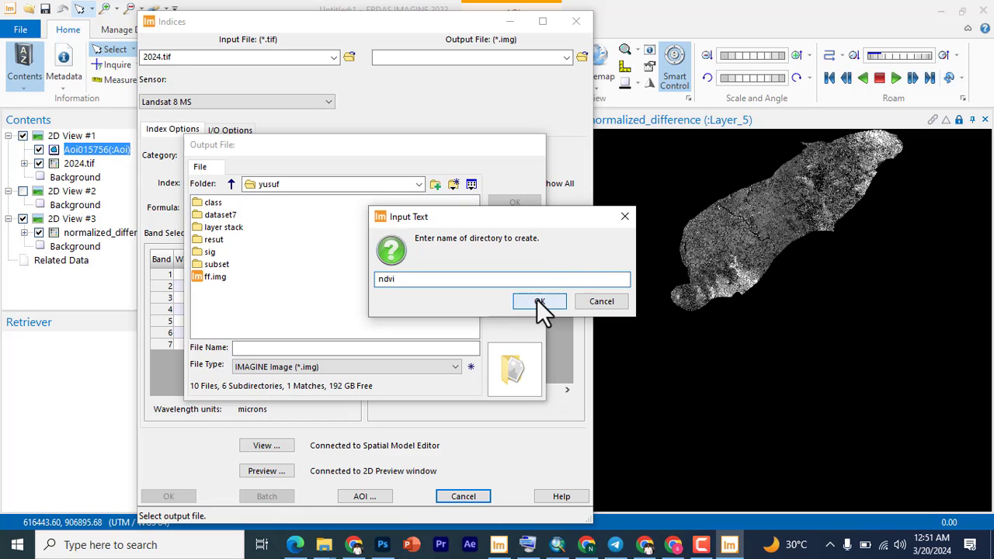
{"action": "left_click", "coordinate": [539, 301]}
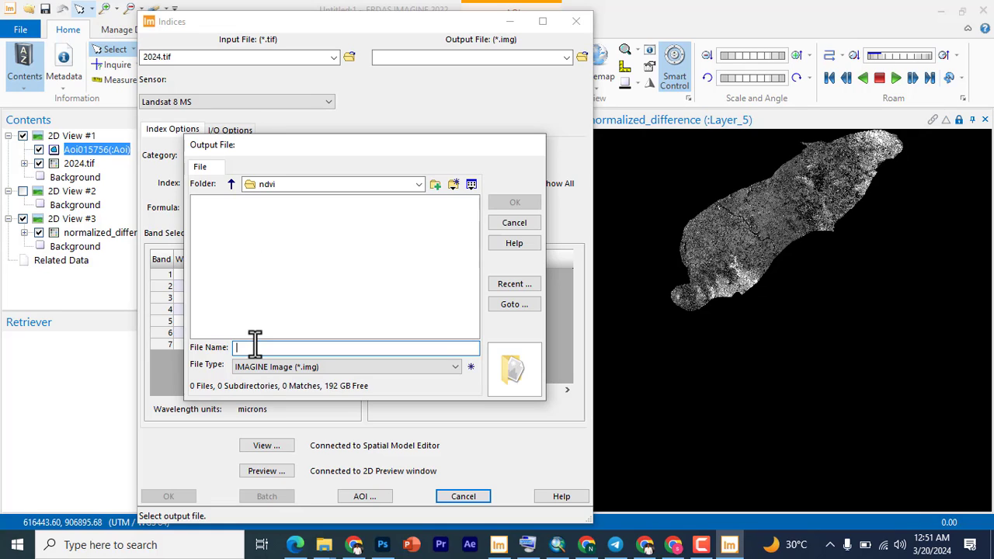
- Name the NDVI output file 2024ndvi.img in the ndvi folder
{"action": "type", "text": "2"}
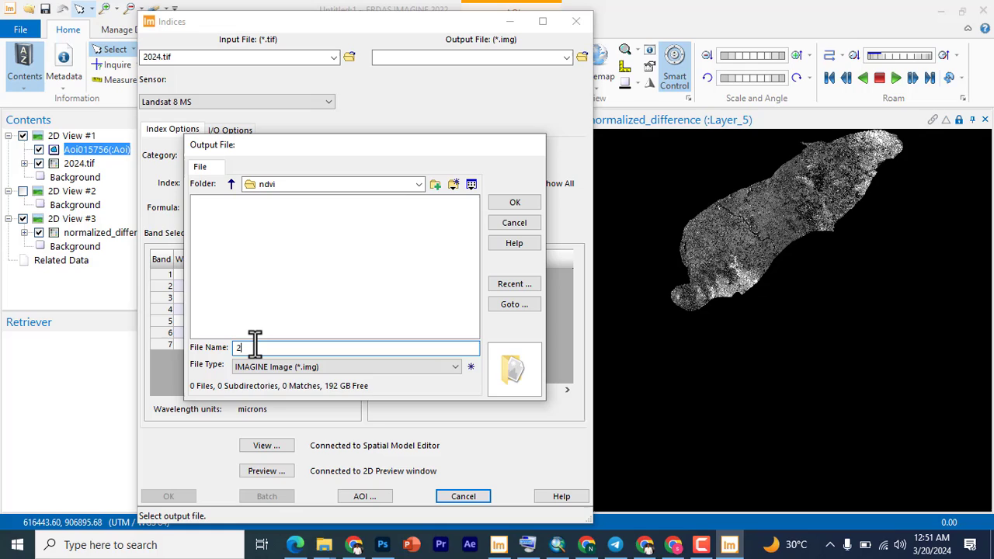
{"action": "type", "text": "024ndvi"}
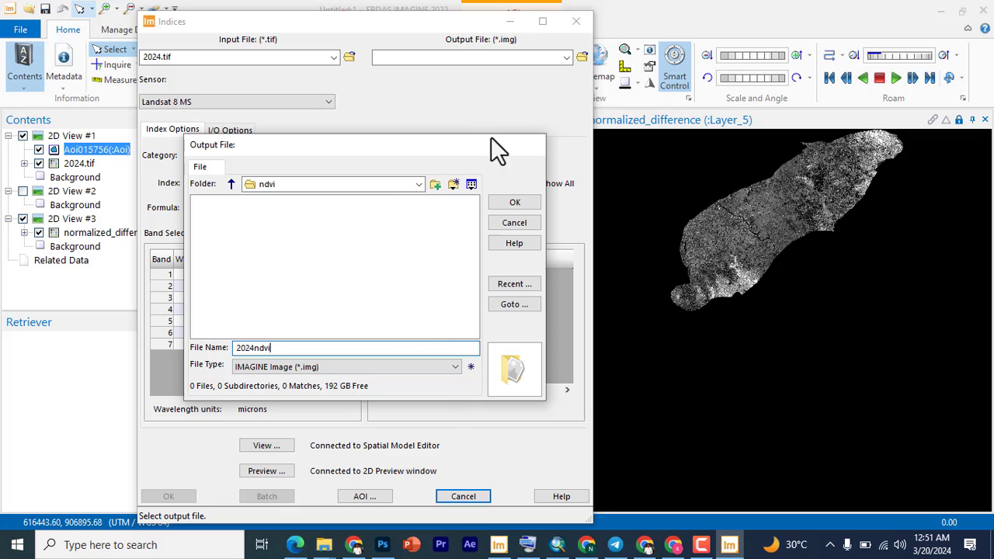
{"action": "left_click", "coordinate": [514, 202]}
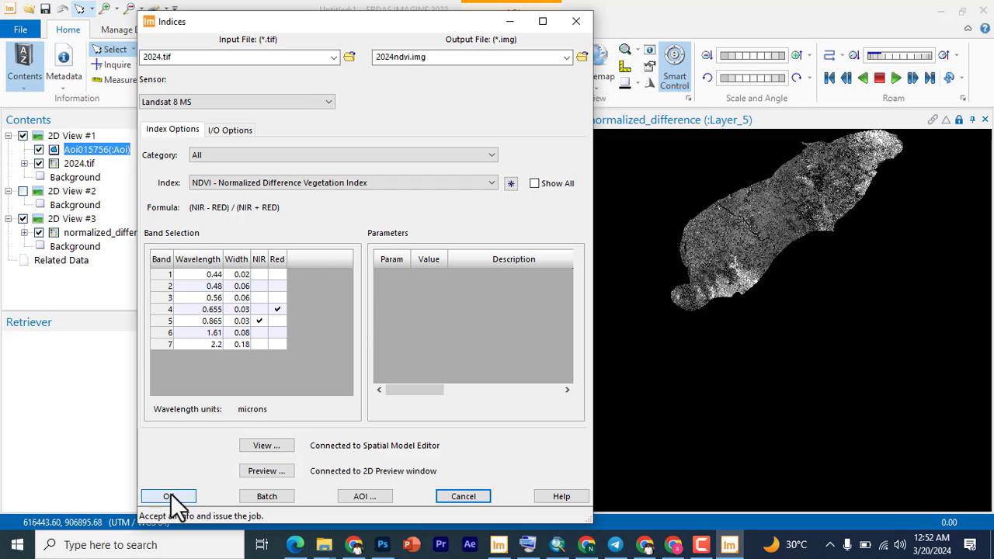
- Run the NDVI job for 2024ndvi.img to 100%, then dismiss it and close the Process List
{"action": "left_click", "coordinate": [166, 497]}
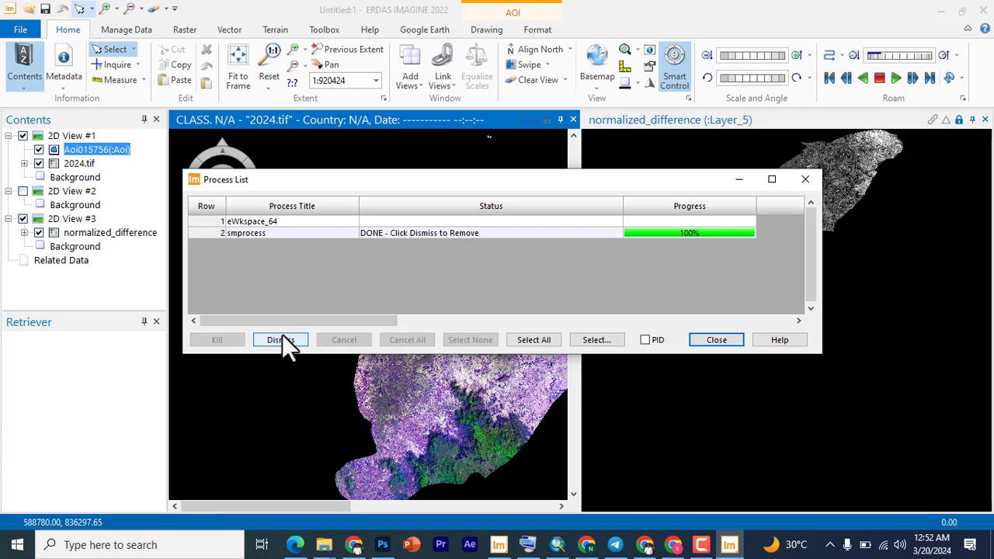
{"action": "left_click", "coordinate": [281, 339]}
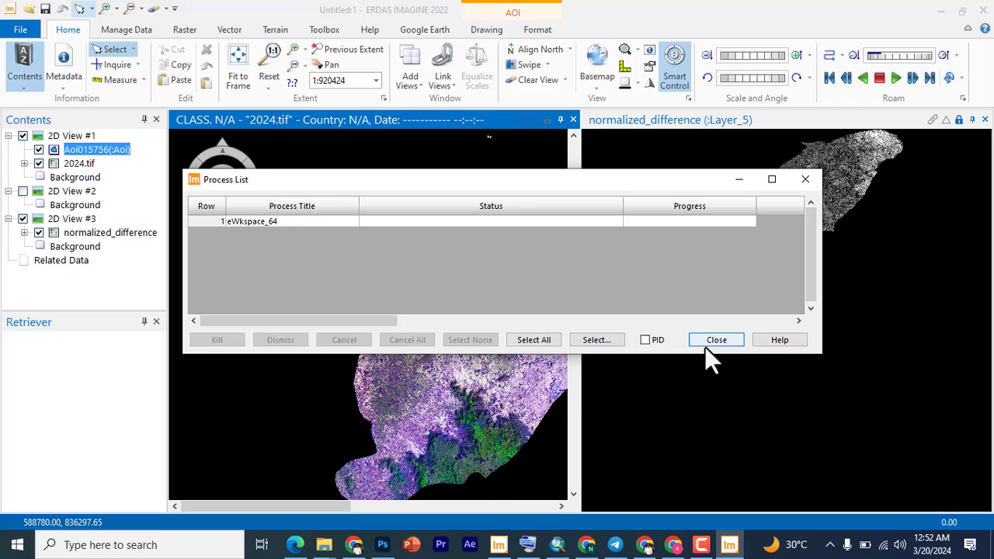
{"action": "left_click", "coordinate": [715, 339]}
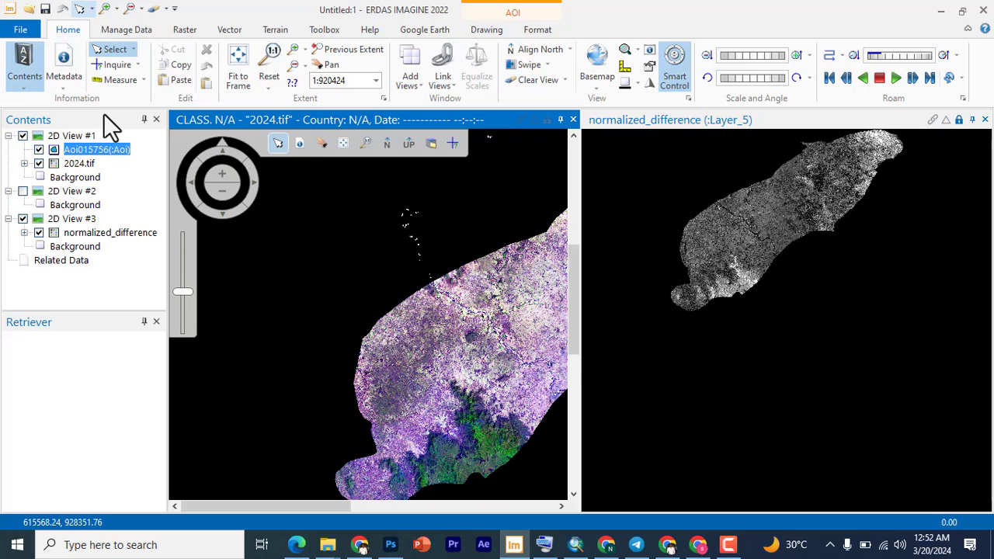
{"action": "mouse_move", "coordinate": [120, 120]}
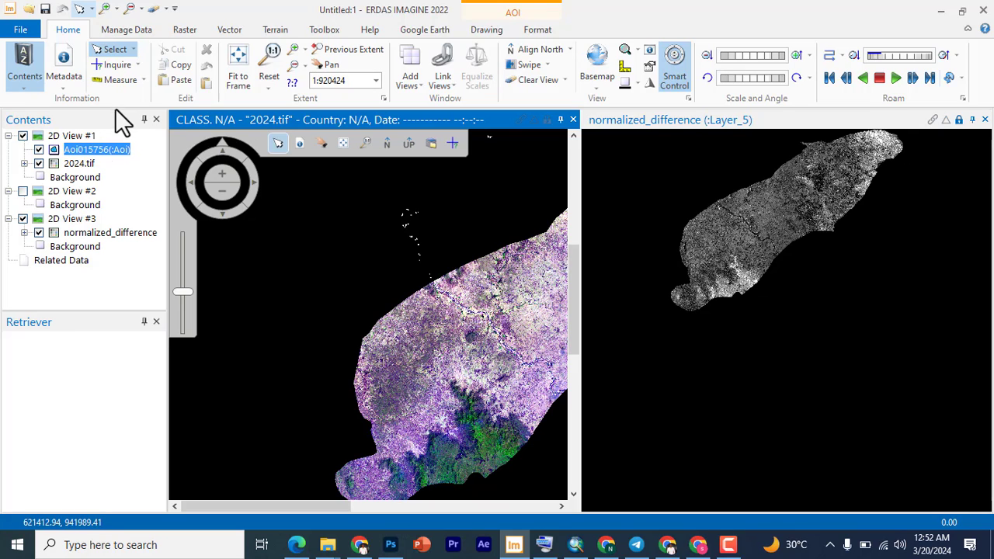